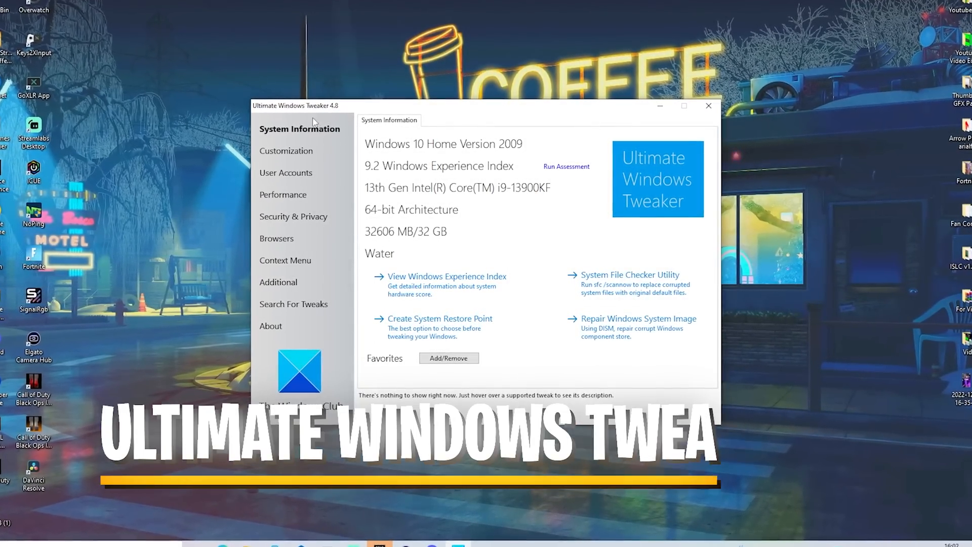
Step: Launch Ultimate Windows Tweaker 4.8 from its desktop icon to the System Information page
click(708, 106)
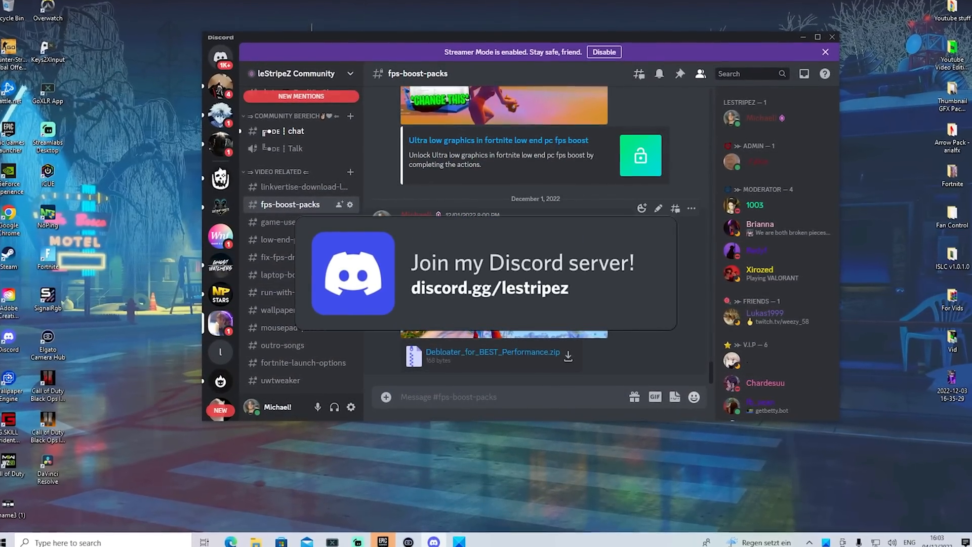
text(fps)
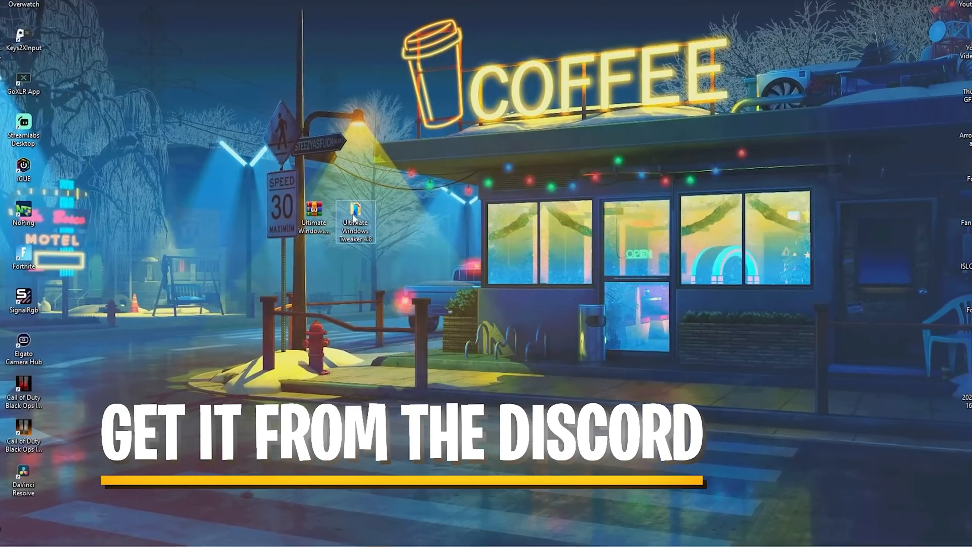
double_click(354, 222)
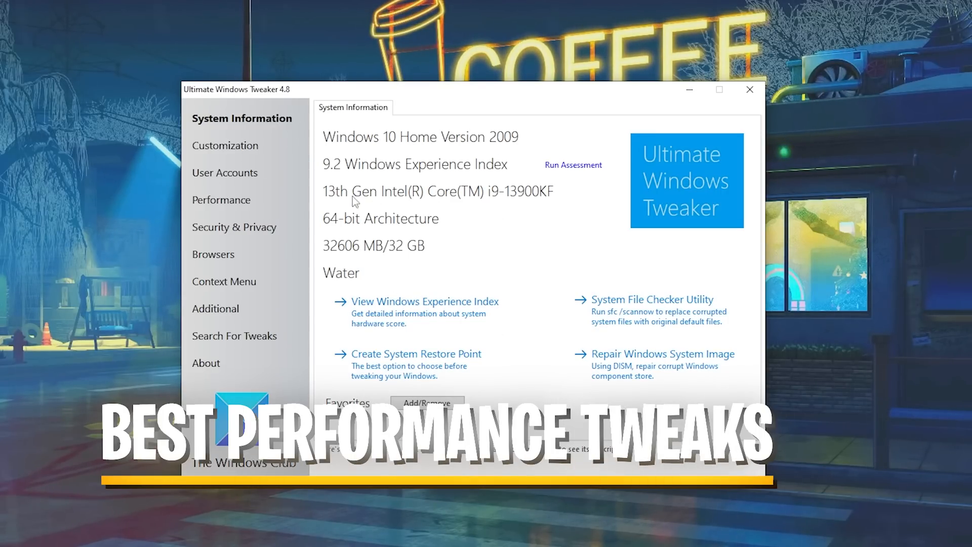
Step: Open the Performance Tweaks page listing shutdown timeout and service options
click(221, 199)
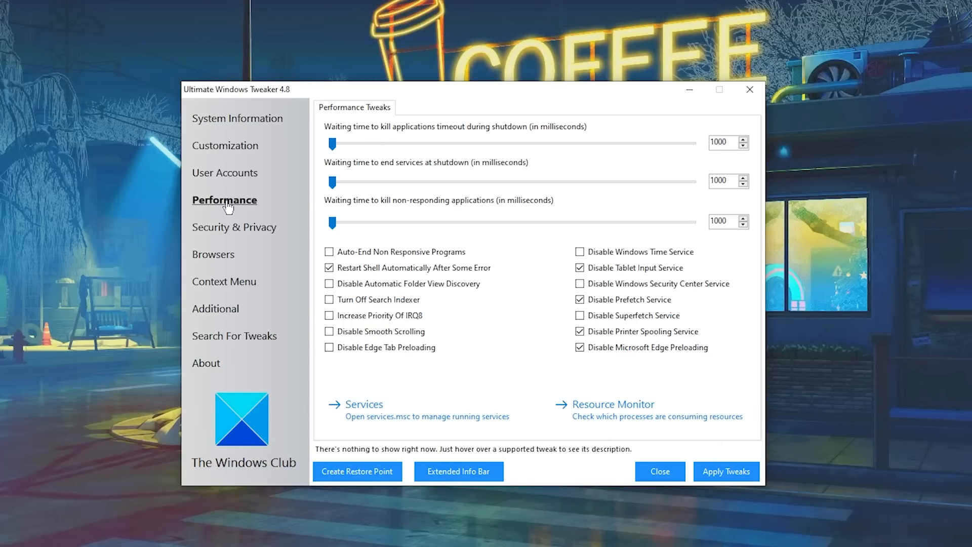
mouse_move(443, 221)
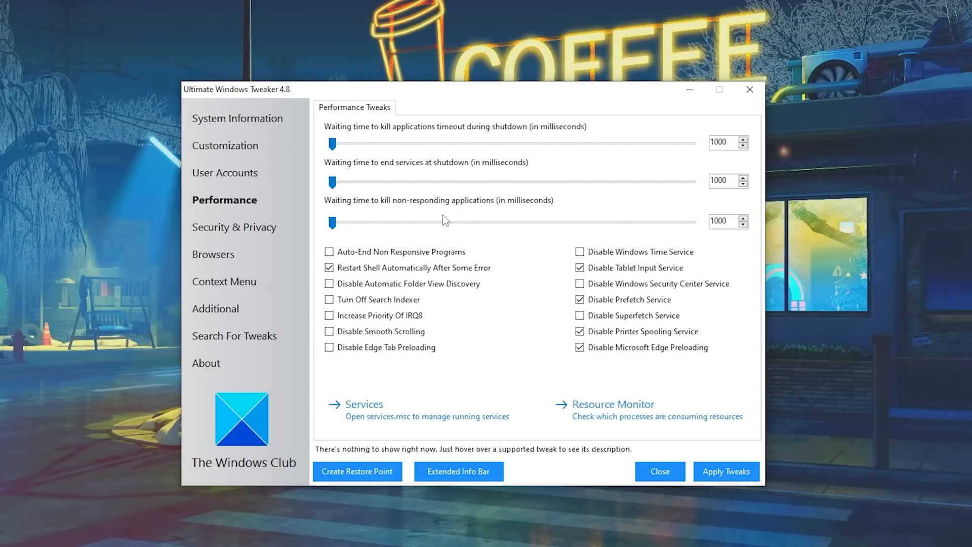
mouse_move(478, 211)
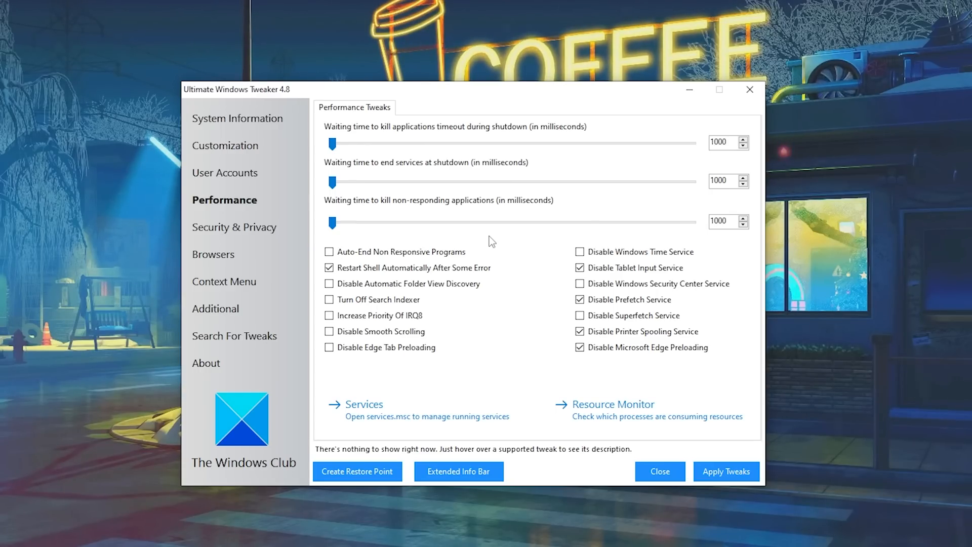
mouse_move(542, 334)
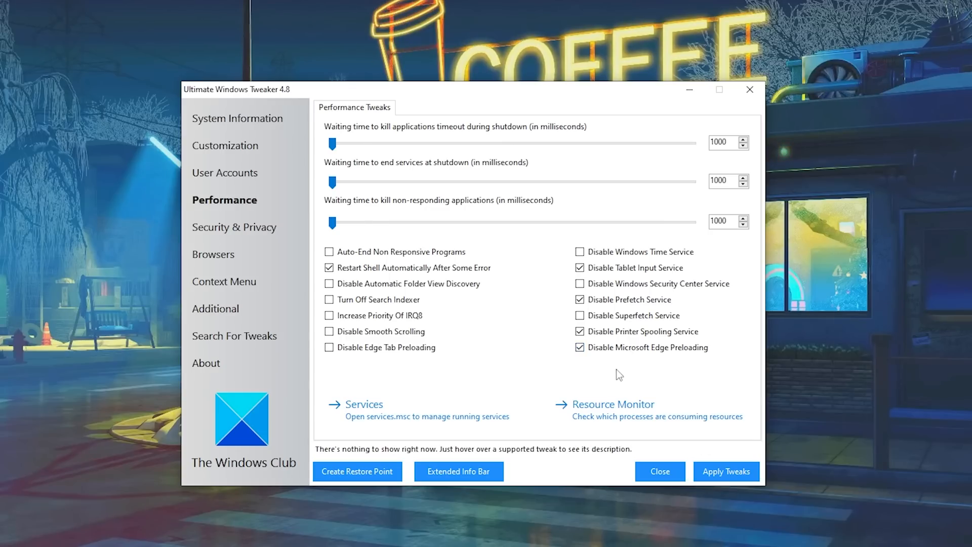
mouse_move(534, 372)
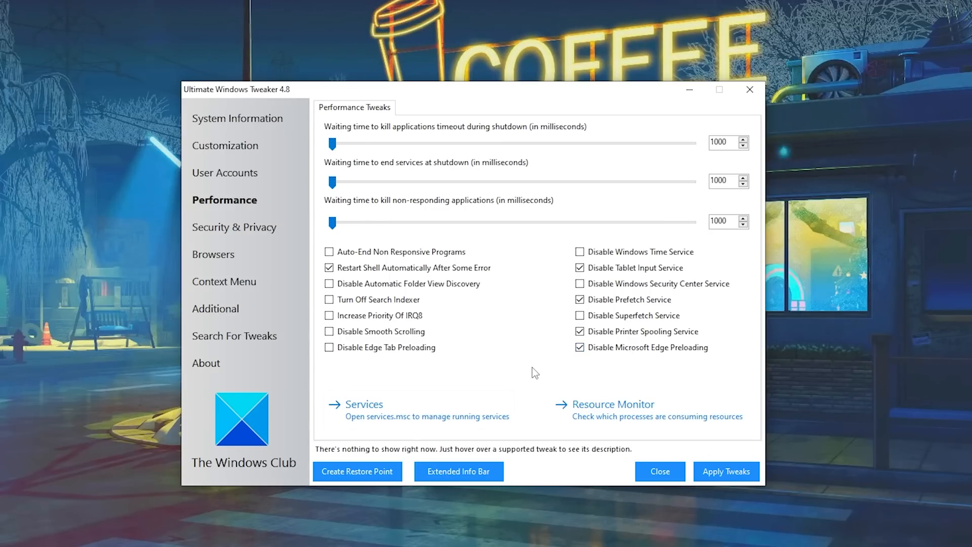
Step: Open Security & Privacy and show its Privacy tab of telemetry and app-access tweaks
click(237, 227)
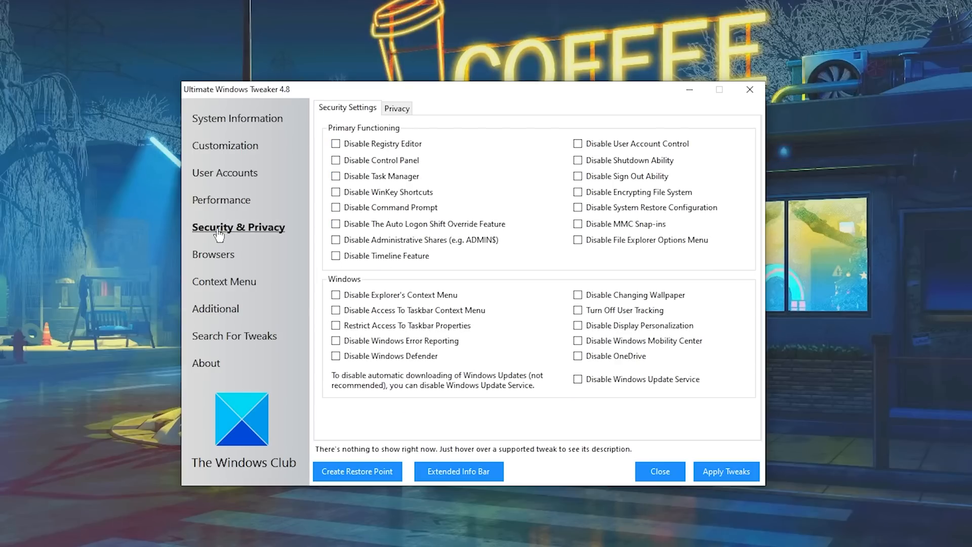
mouse_move(517, 307)
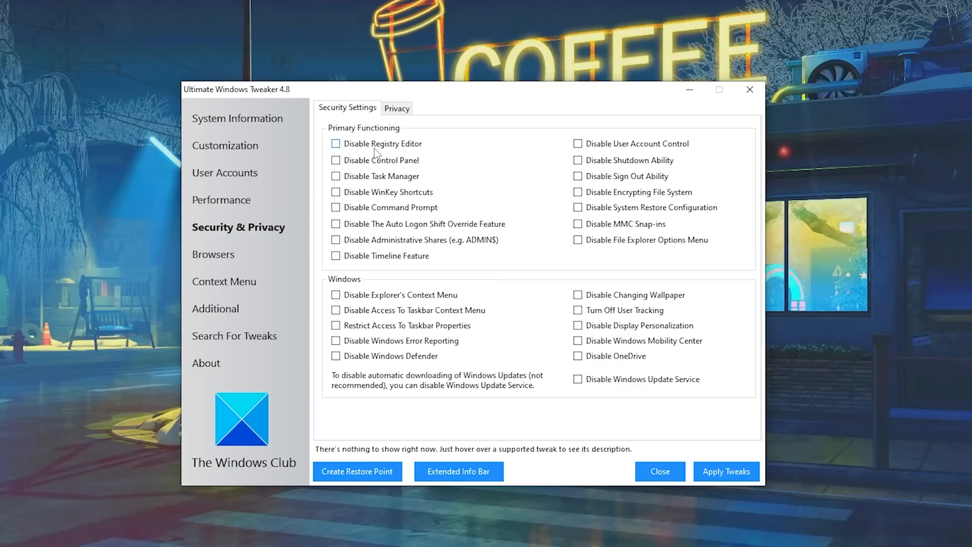
mouse_move(527, 274)
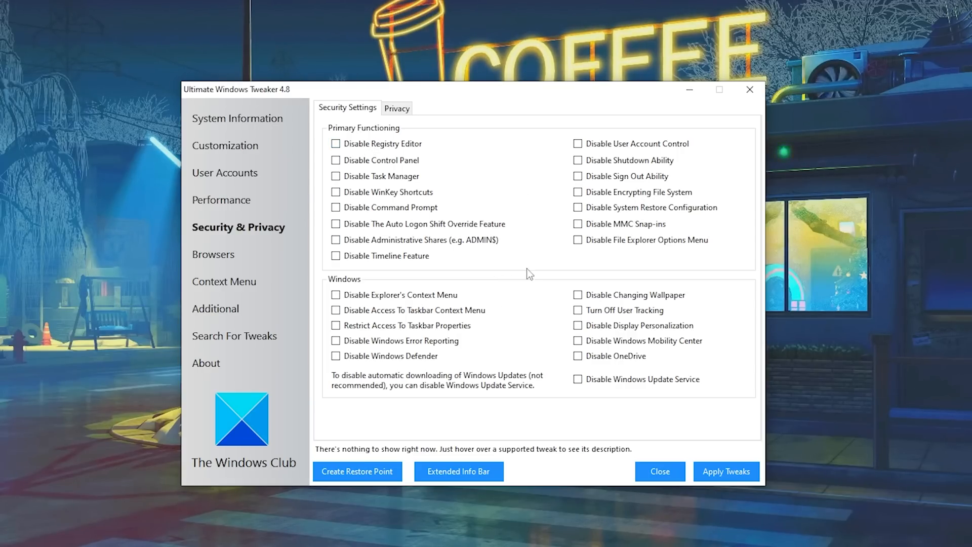
mouse_move(513, 205)
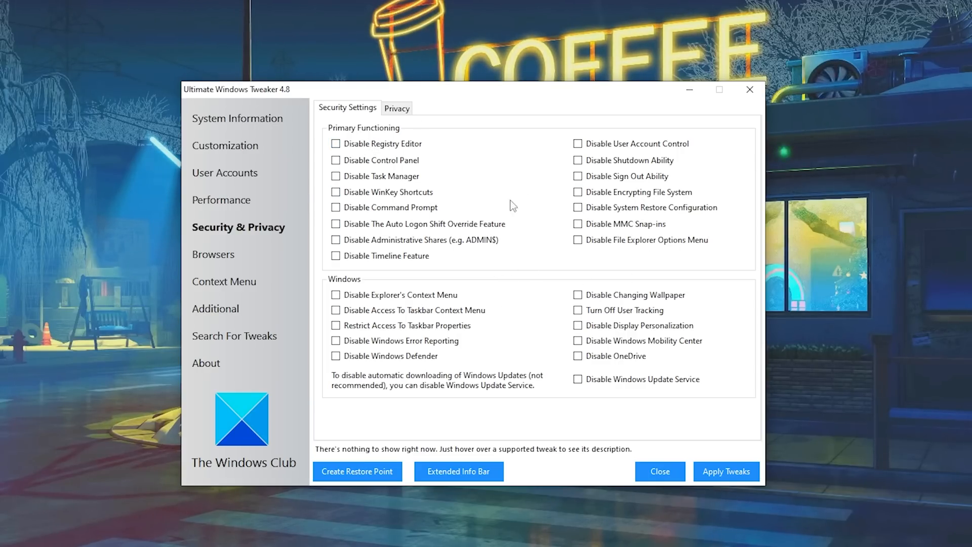
mouse_move(486, 264)
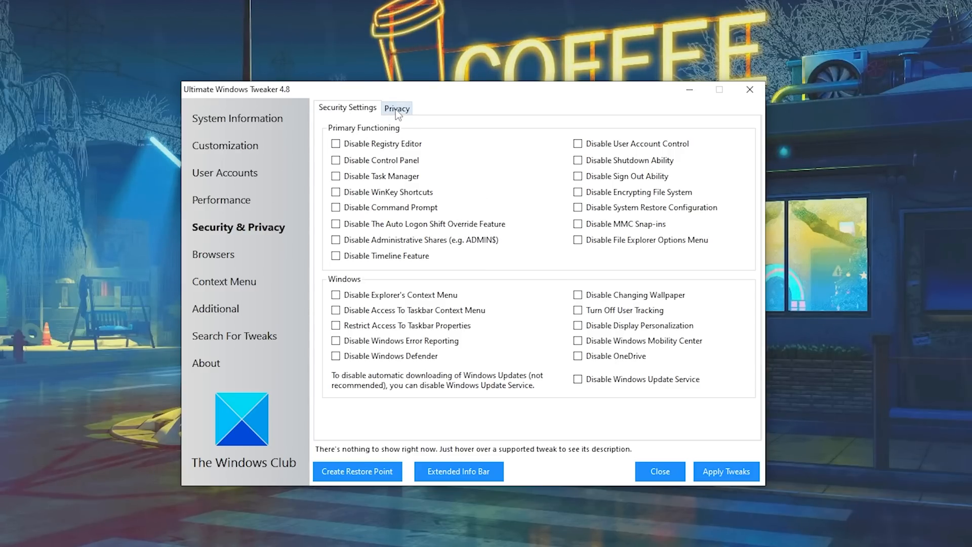
click(396, 107)
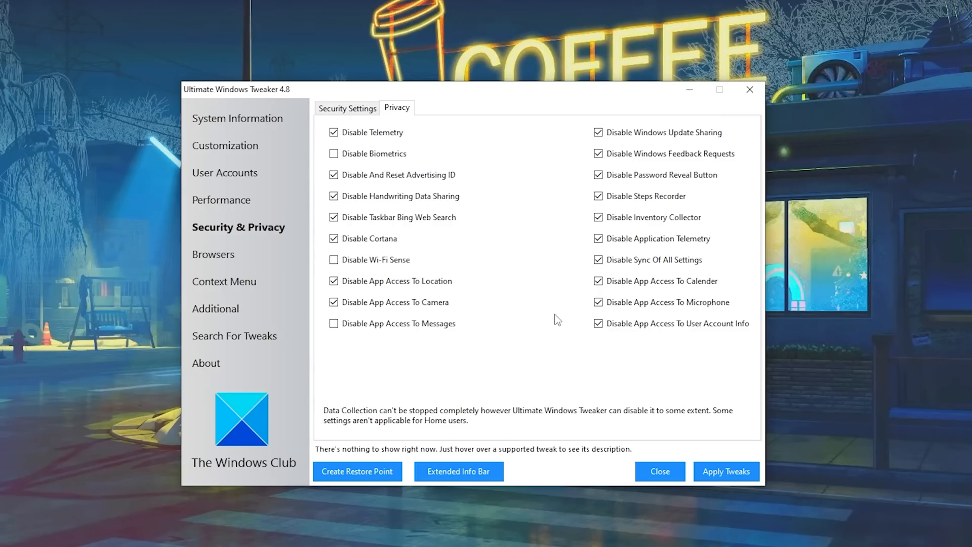
mouse_move(528, 292)
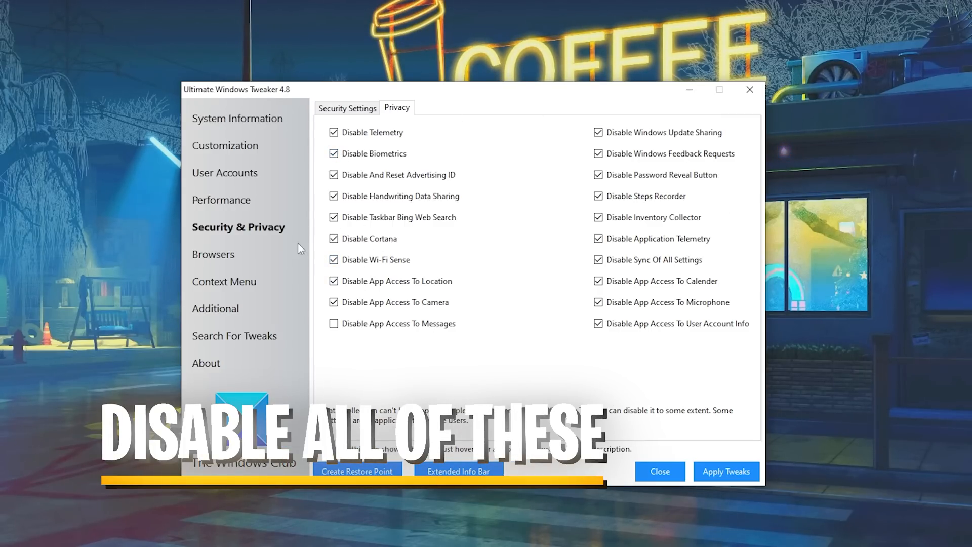
mouse_move(560, 333)
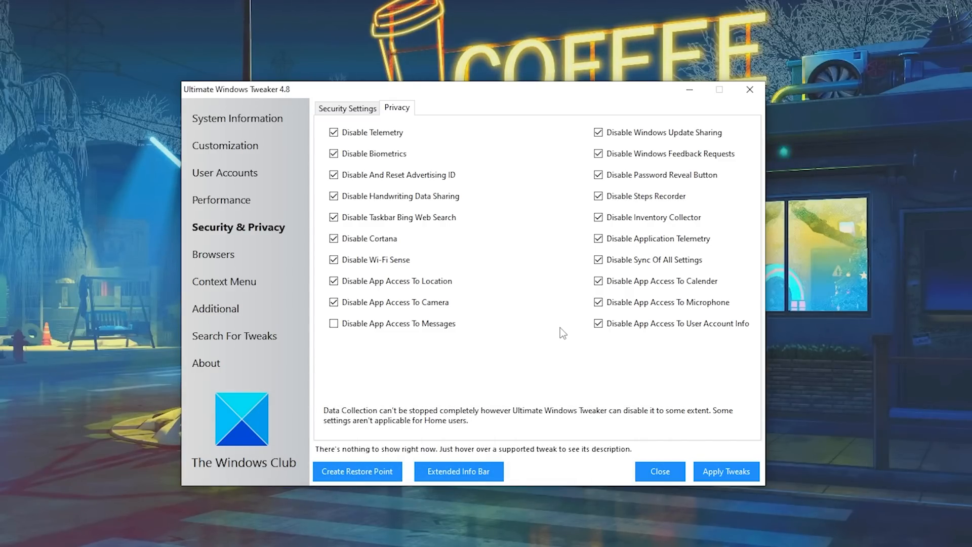
mouse_move(390, 166)
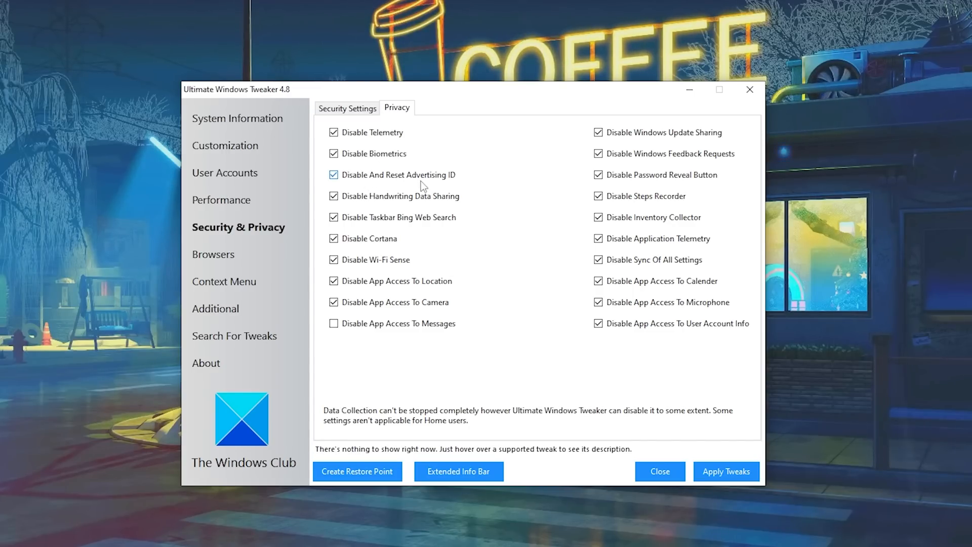
mouse_move(546, 326)
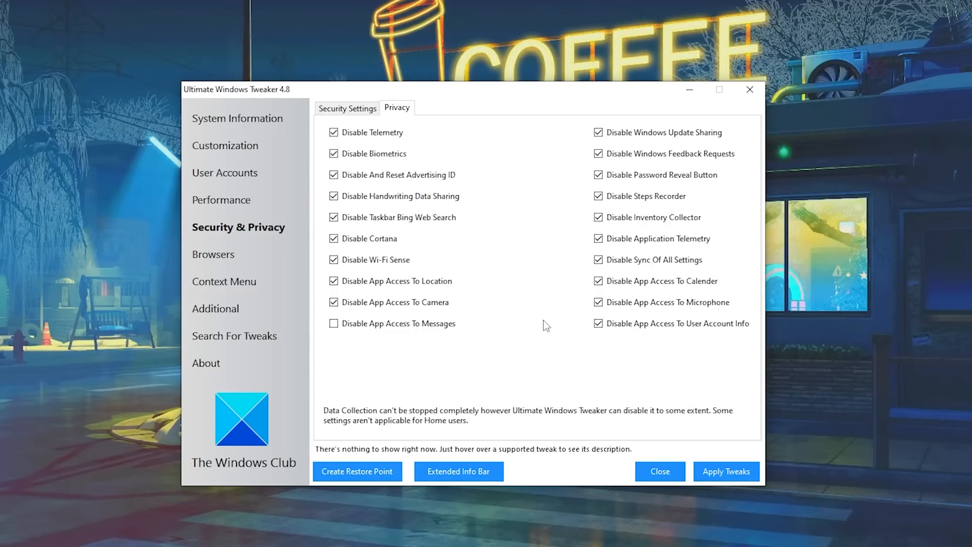
mouse_move(511, 232)
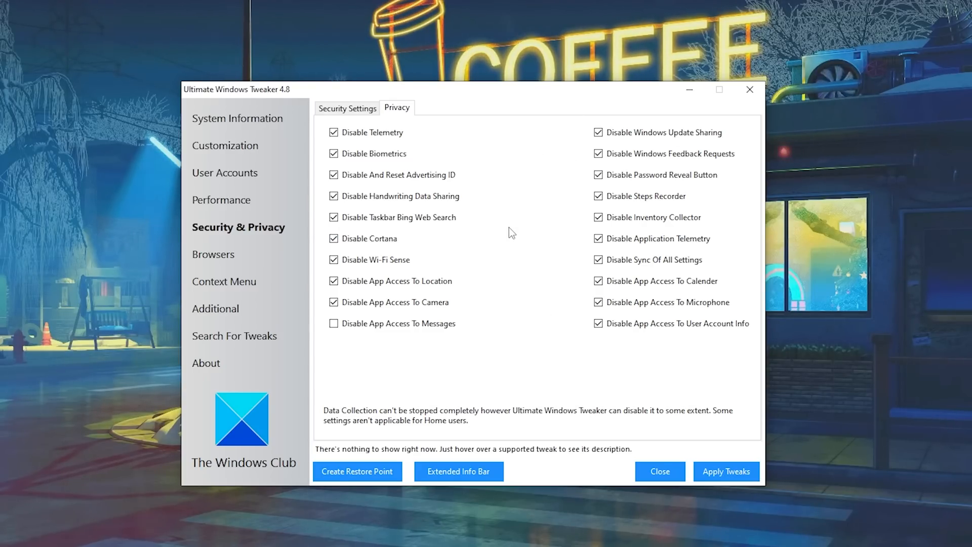
Step: Enable 'Enable The Network Adapter Onboard Processor' under Additional network tweaks
click(220, 199)
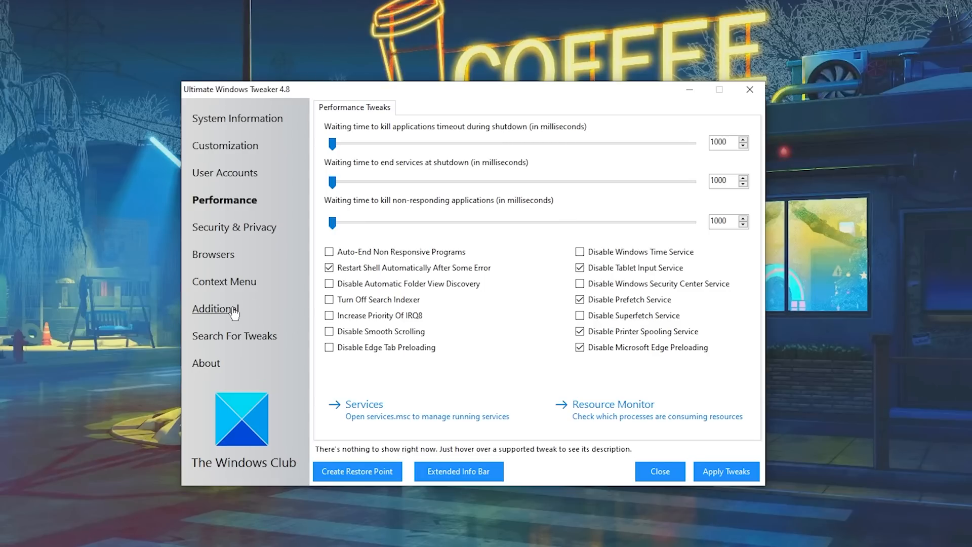
click(215, 308)
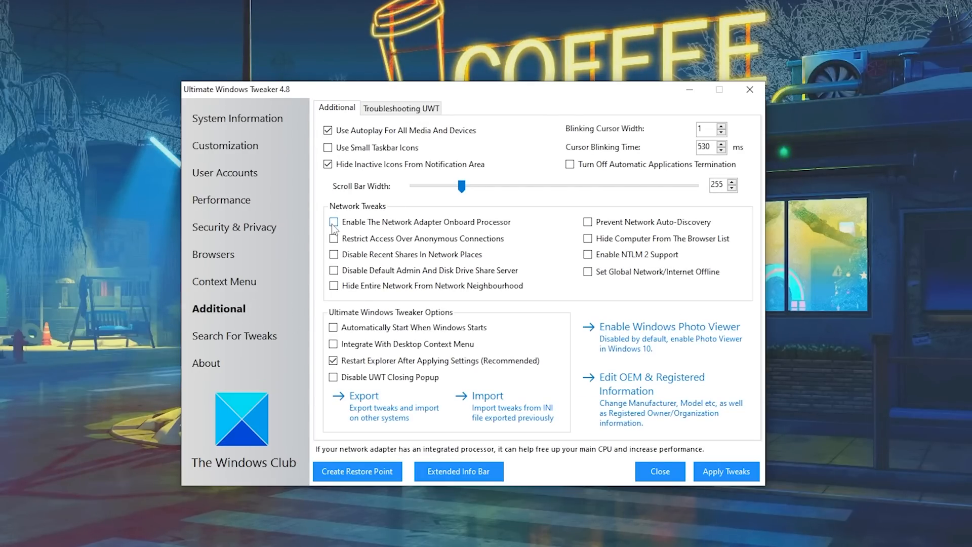
mouse_move(370, 225)
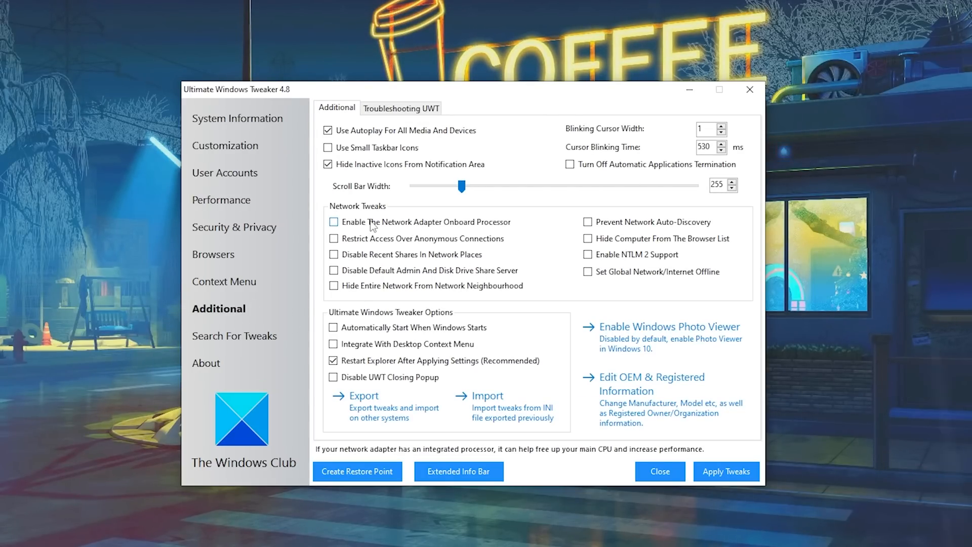
click(334, 221)
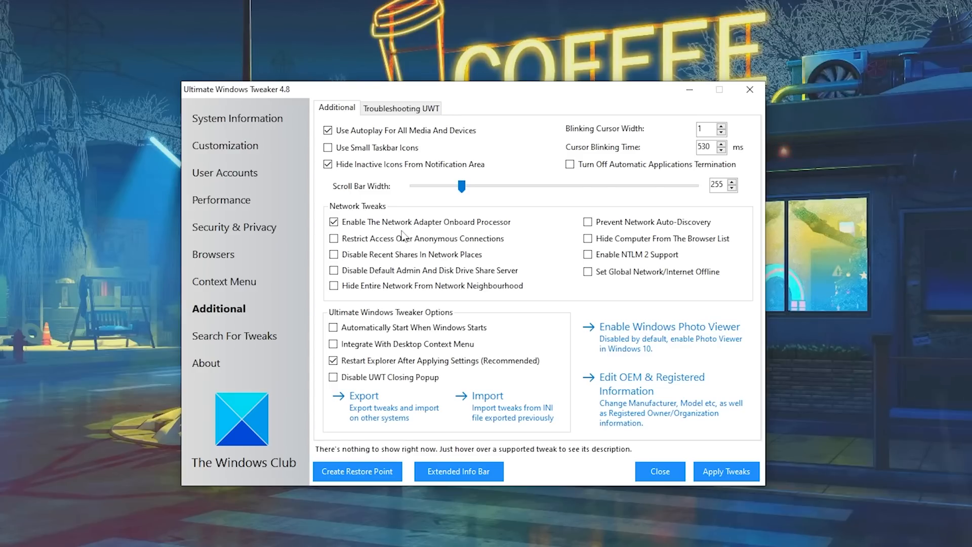
mouse_move(417, 232)
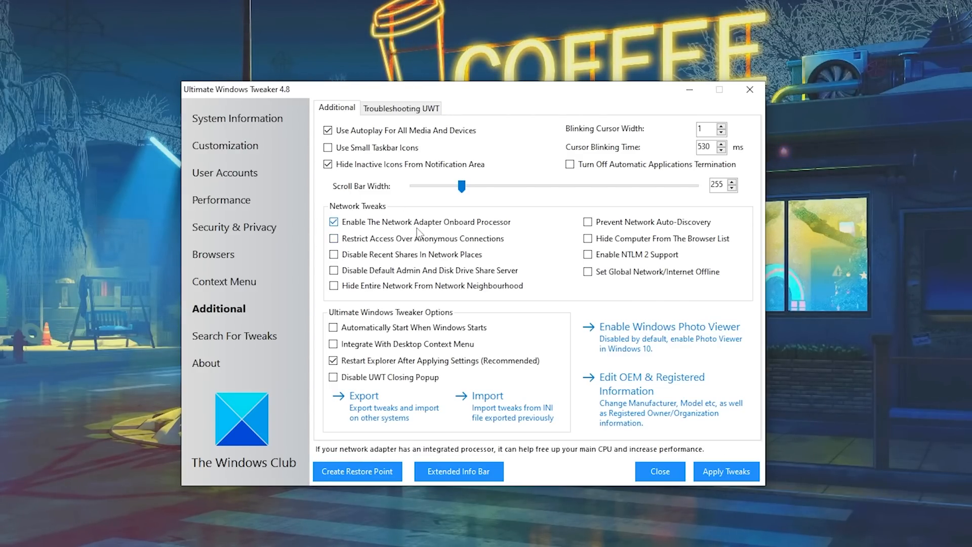
mouse_move(234, 188)
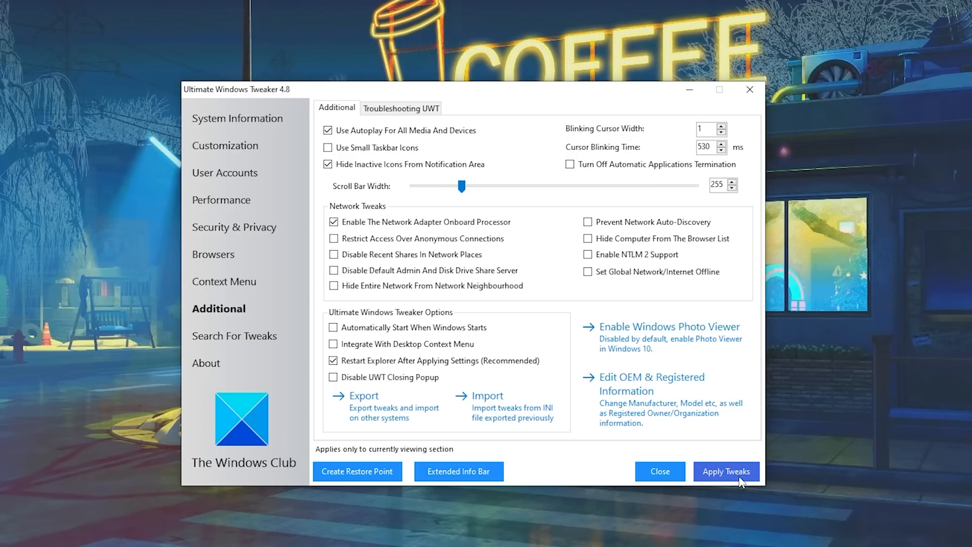
Step: Apply the selected tweaks and search 'GAM' for the Game Mode settings
click(725, 471)
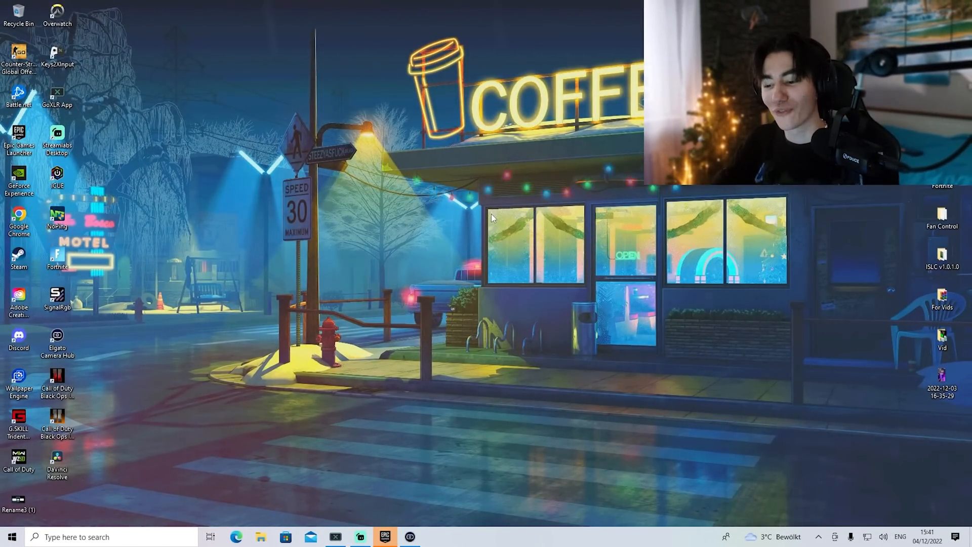
text(GAM)
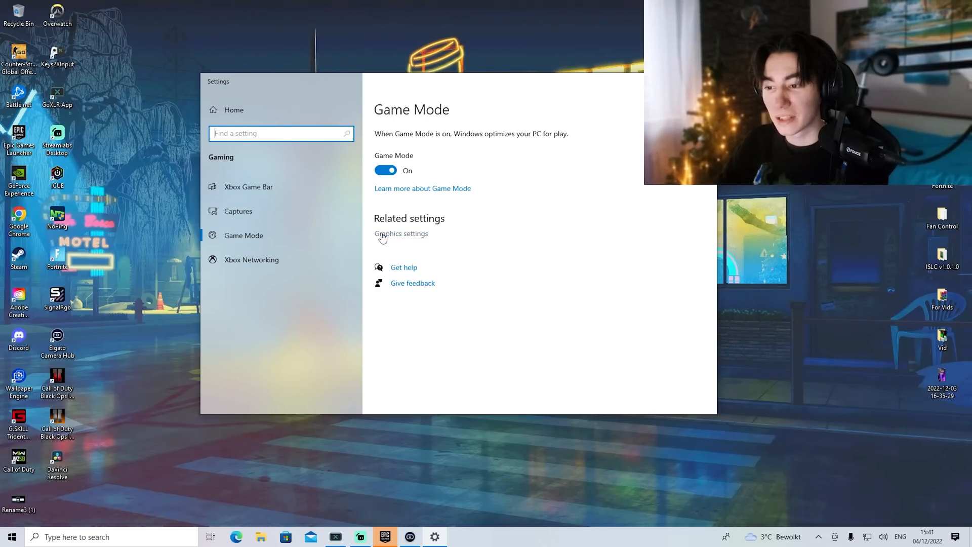
Step: In Graphics settings, set Fortnite's graphics preference to High performance
click(401, 234)
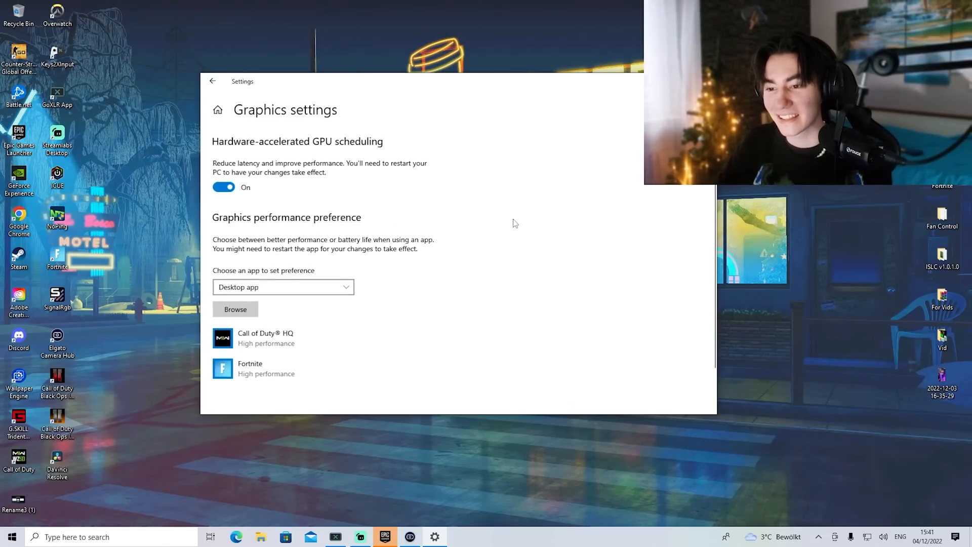
scroll(down, 3)
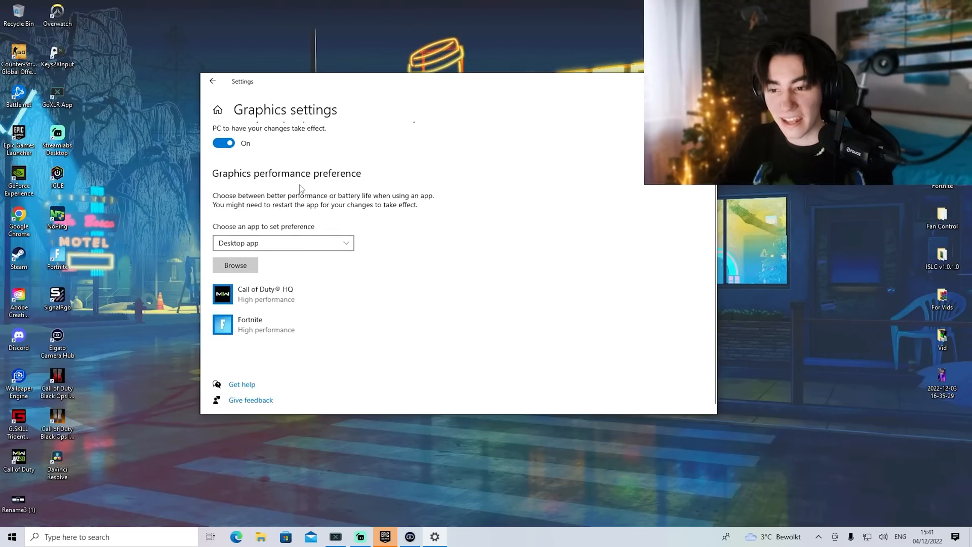
click(250, 323)
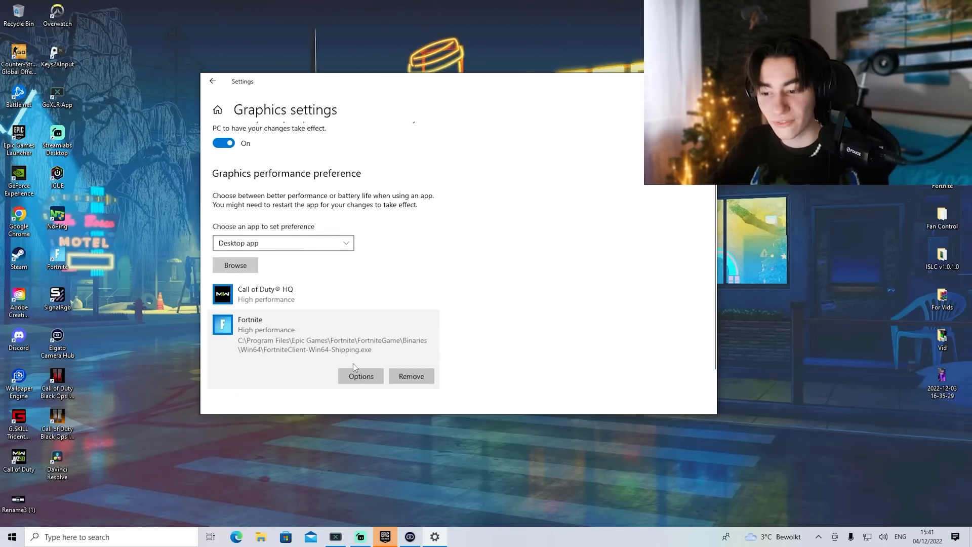
click(360, 375)
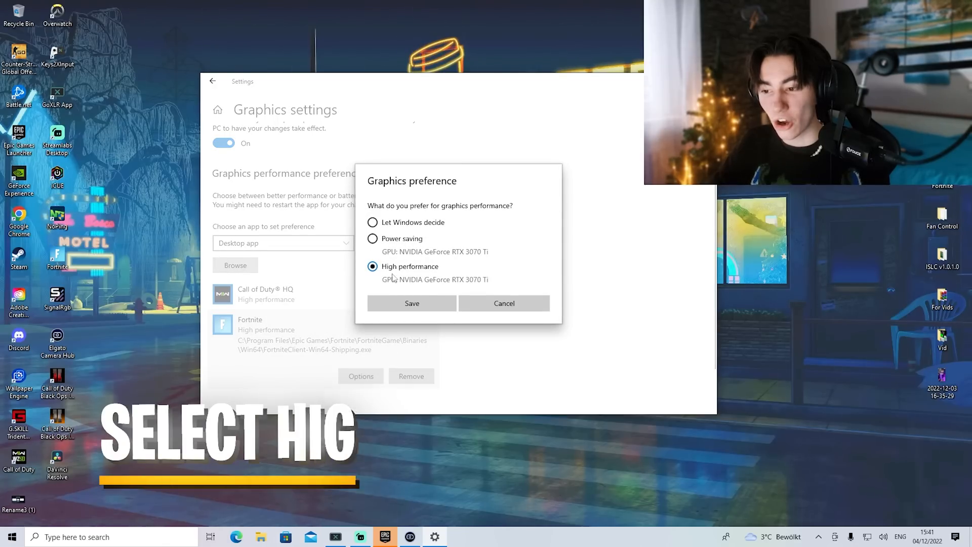
click(412, 303)
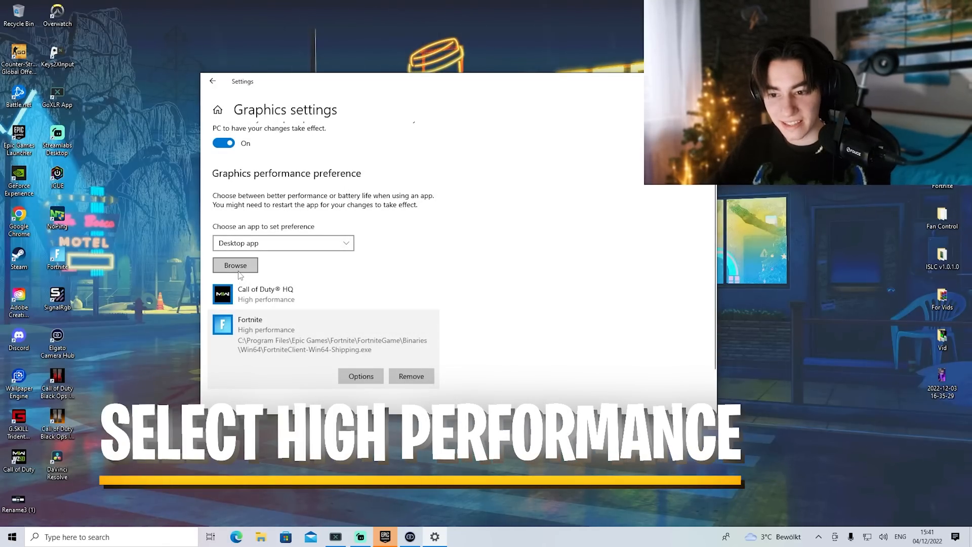
Step: Add FortniteClient-Win64-Shipping via Browse and save it as High performance
click(235, 265)
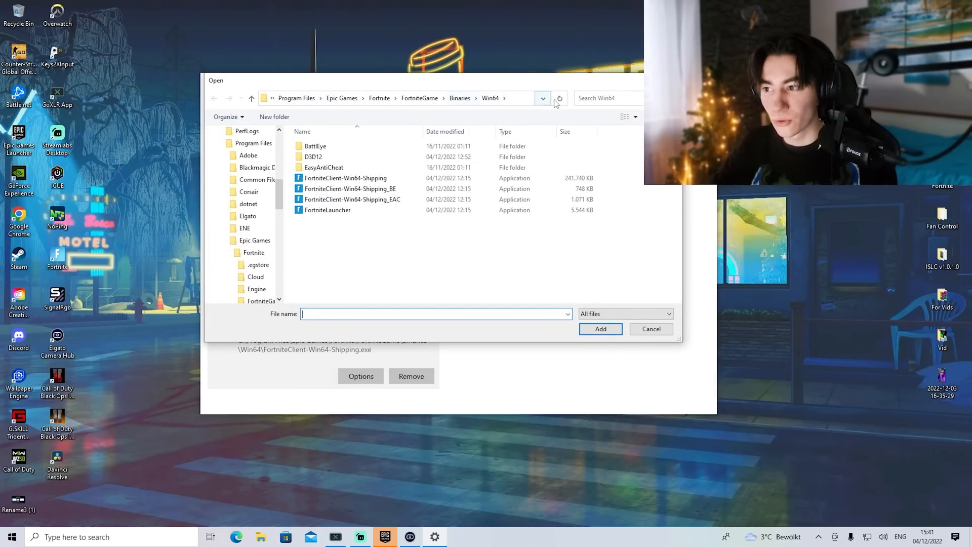
click(403, 97)
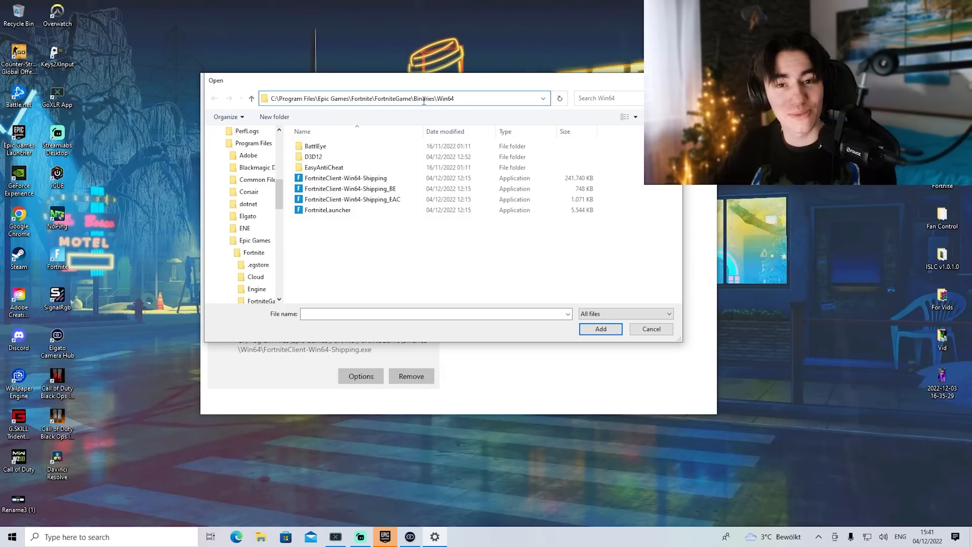
click(345, 177)
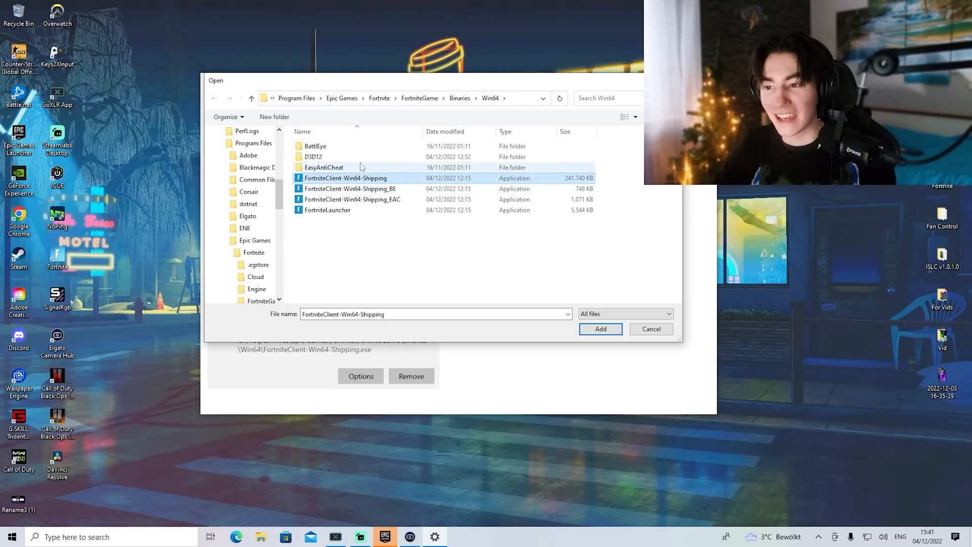
click(397, 98)
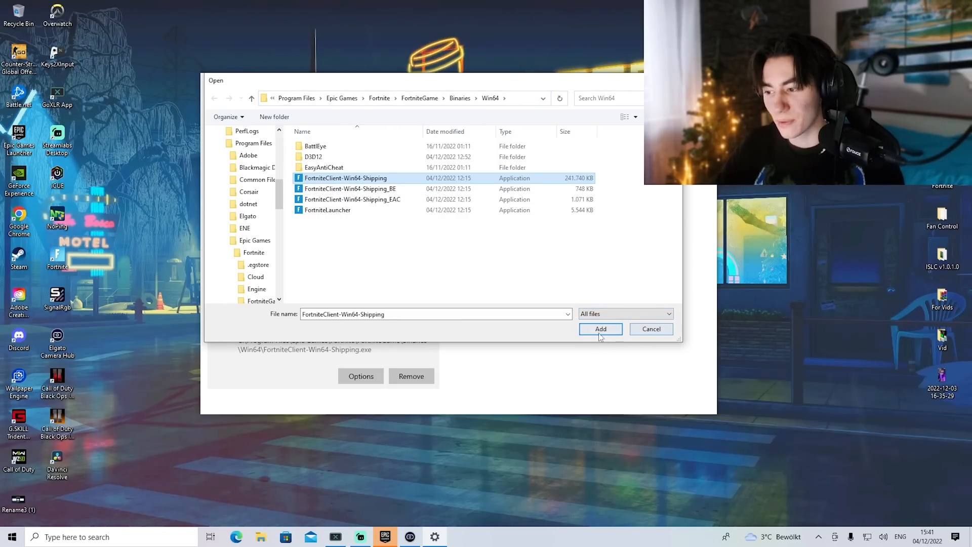
click(600, 328)
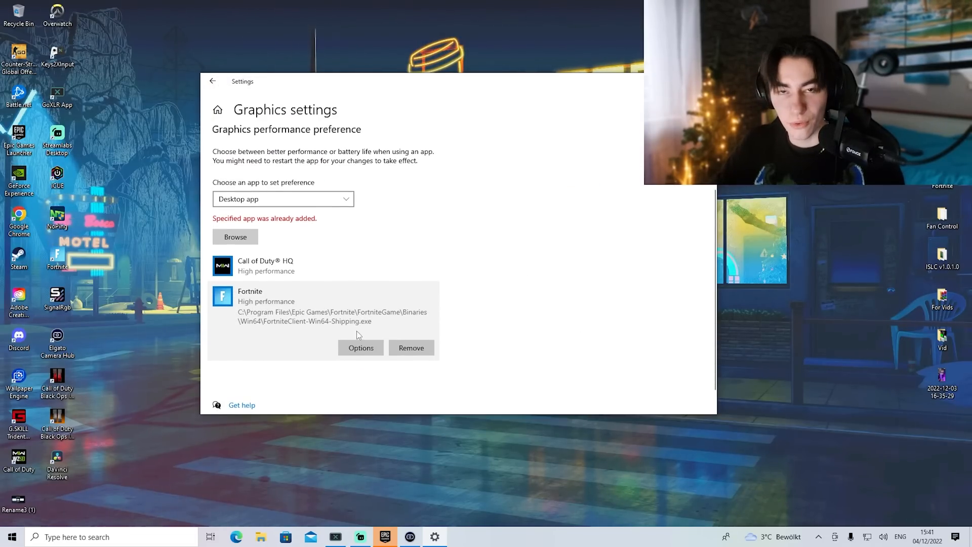
click(360, 347)
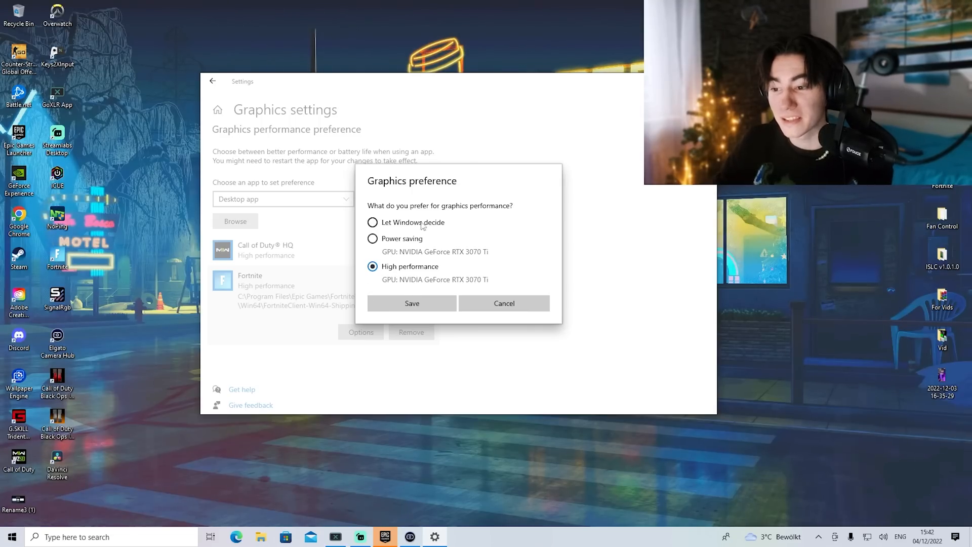
mouse_move(404, 247)
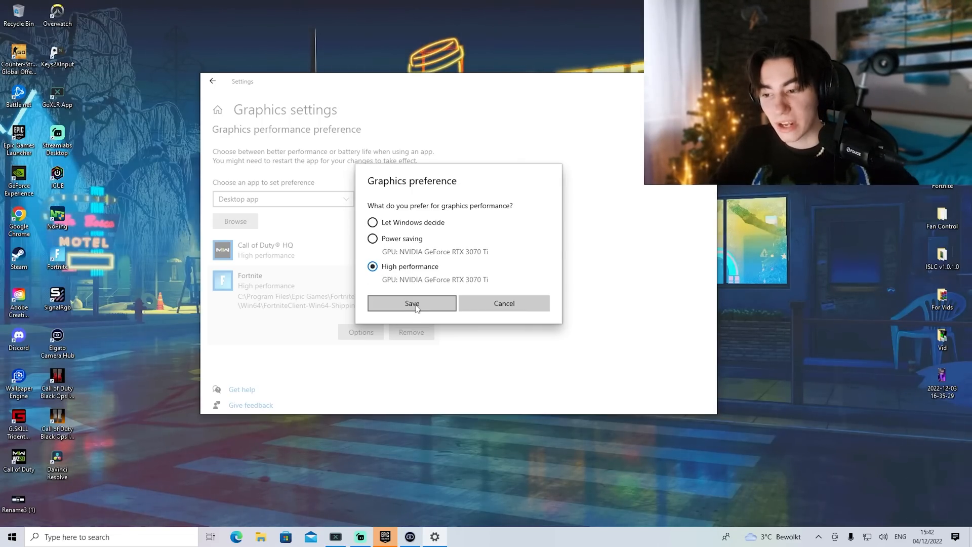
click(412, 303)
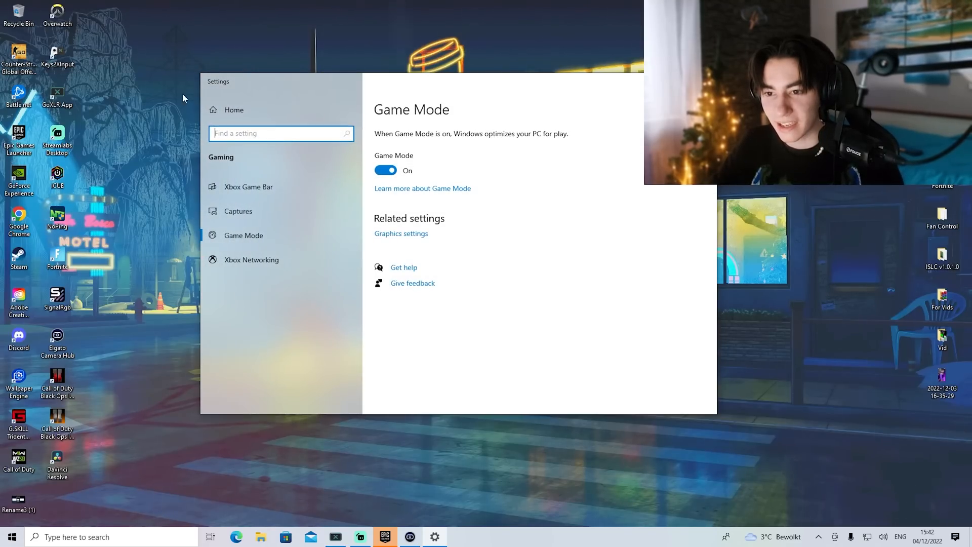
mouse_move(248, 187)
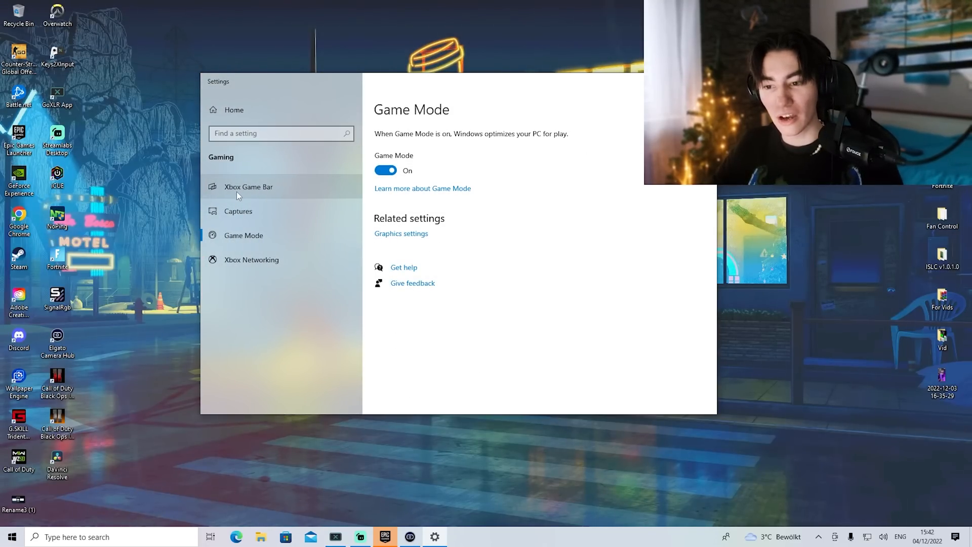
Step: Switch Xbox Game Bar off on the Gaming > Xbox Game Bar page
click(248, 187)
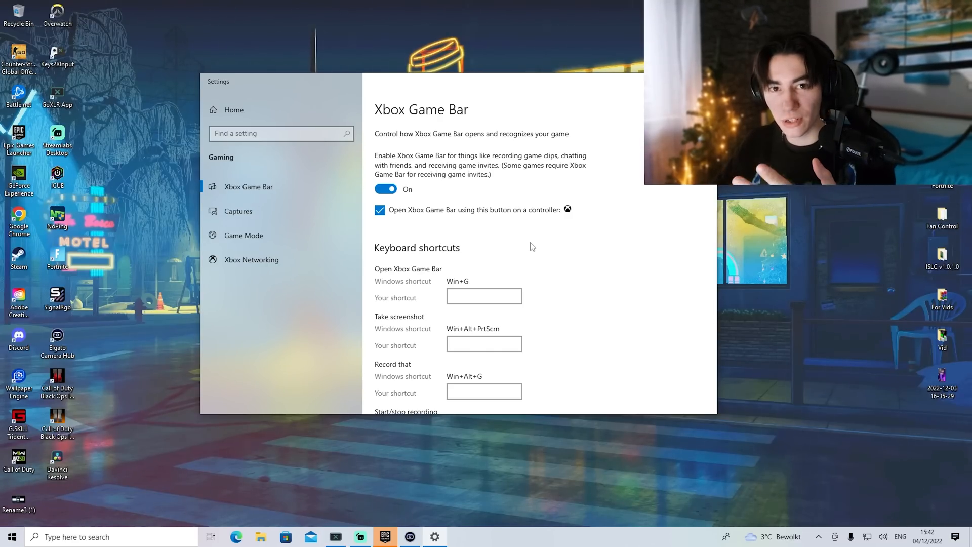
mouse_move(468, 230)
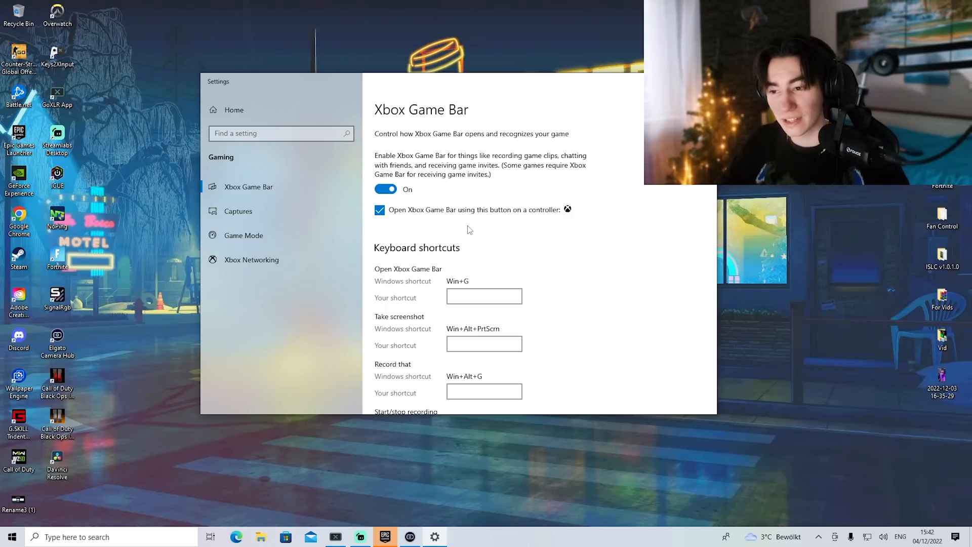
click(384, 189)
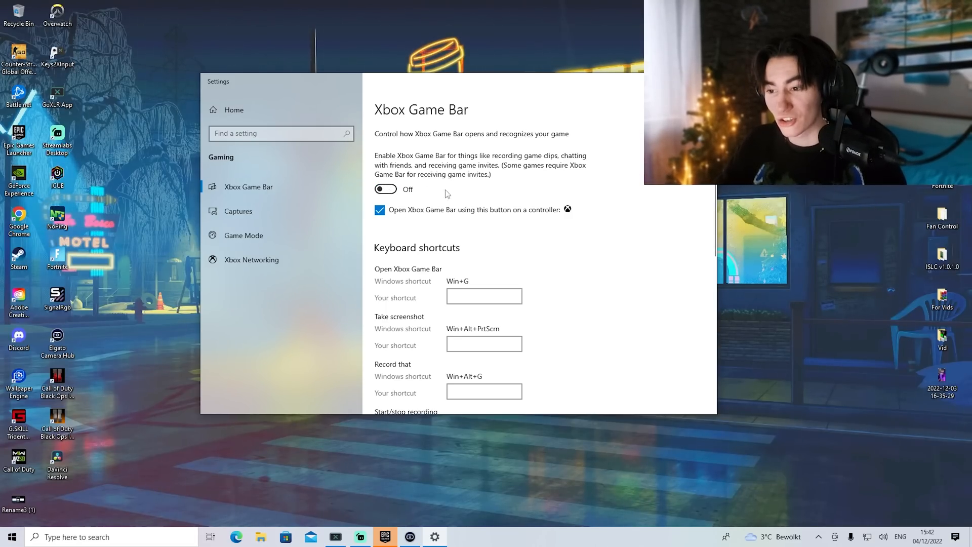
scroll(down, 3)
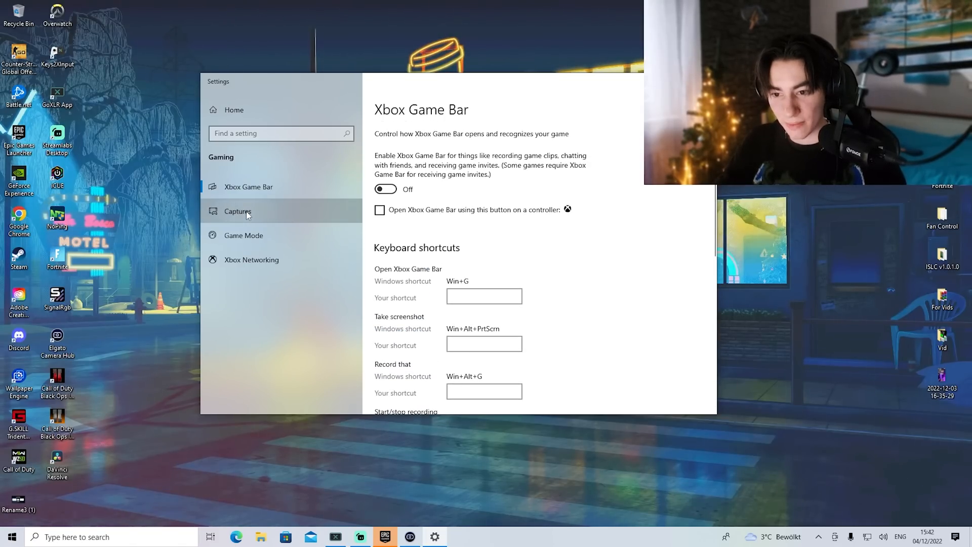
Step: On the Captures page, switch off 'Record audio when I record a game'
click(237, 210)
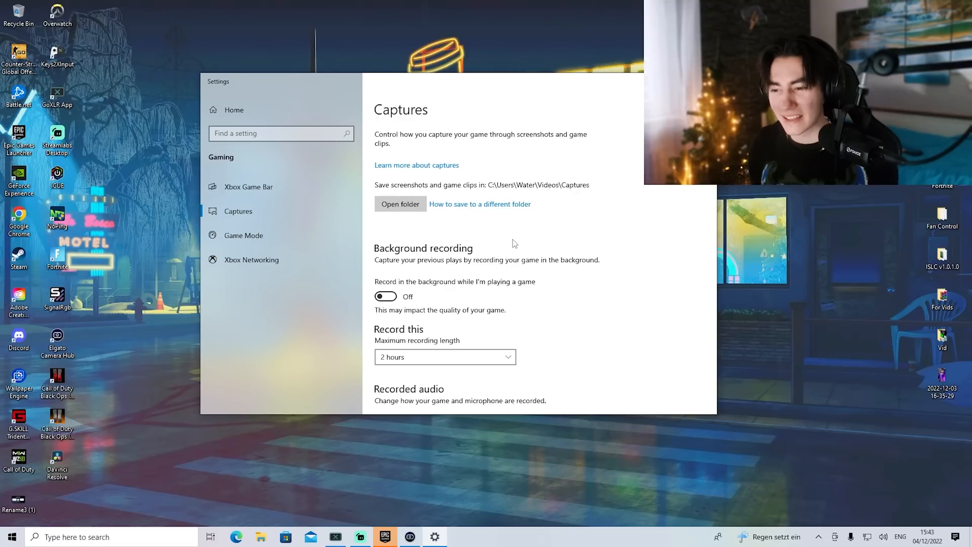
scroll(down, 3)
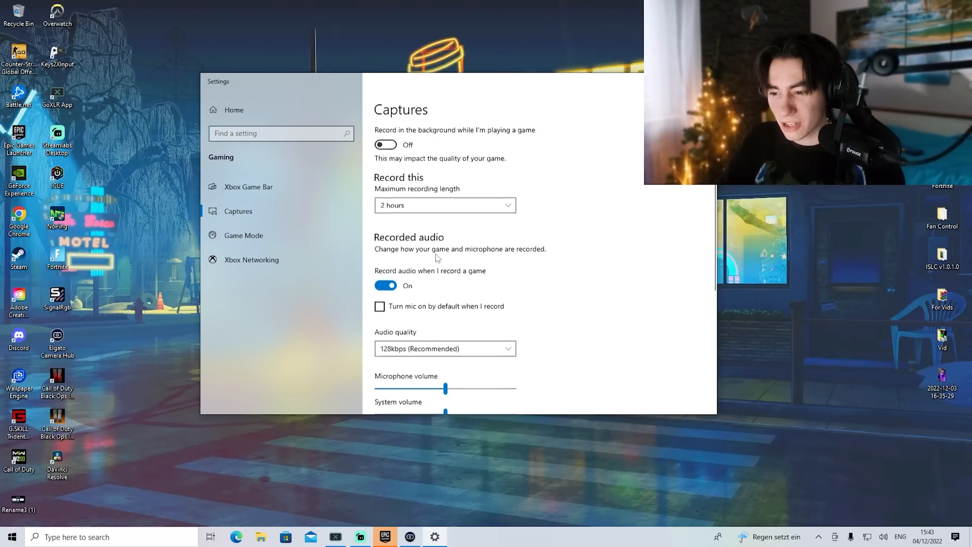
click(384, 285)
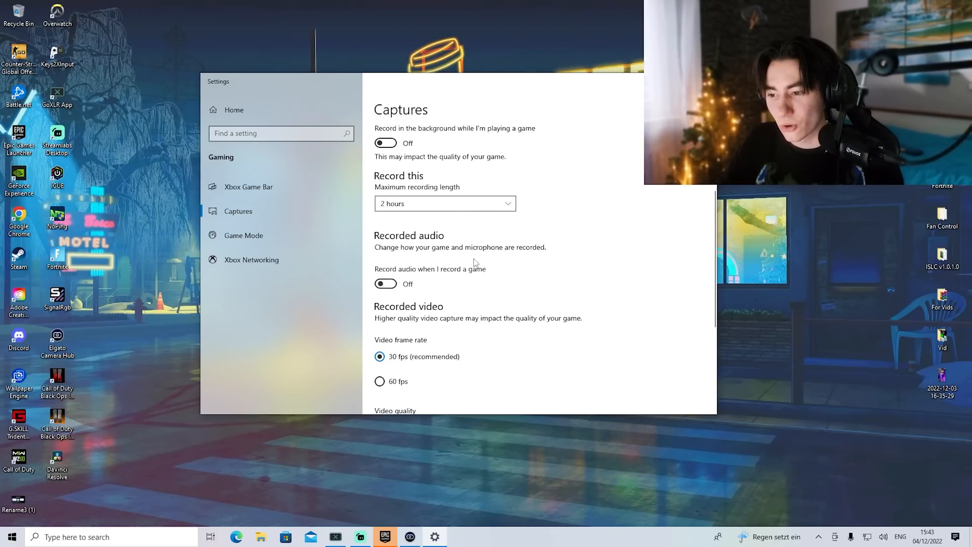
scroll(down, 3)
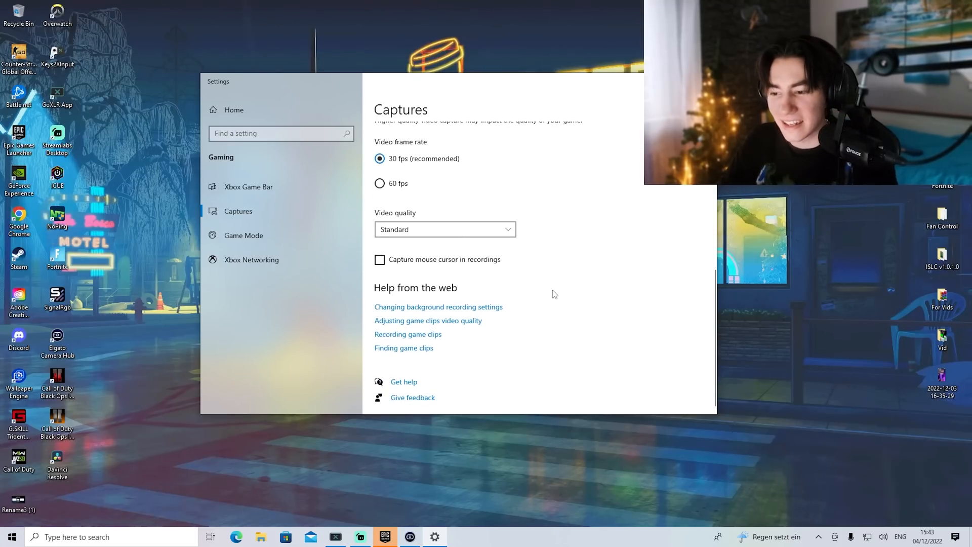
scroll(up, 3)
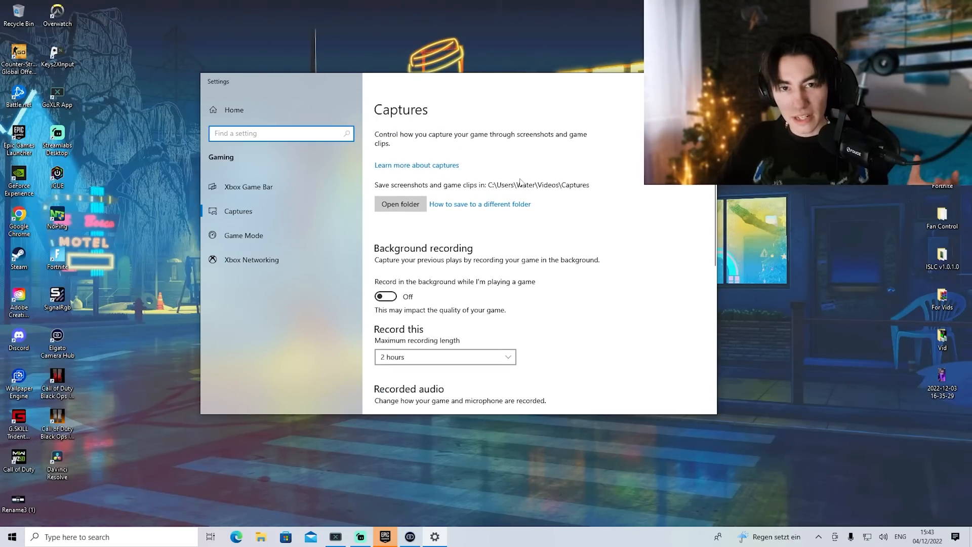
Step: Search 'APPS' and switch Task Manager to the Details process list
text(A)
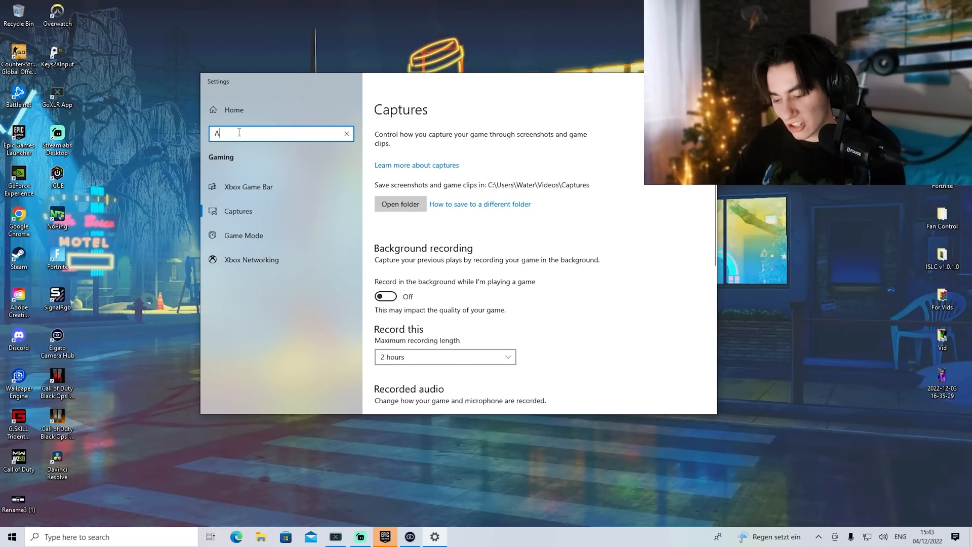
text(PPS)
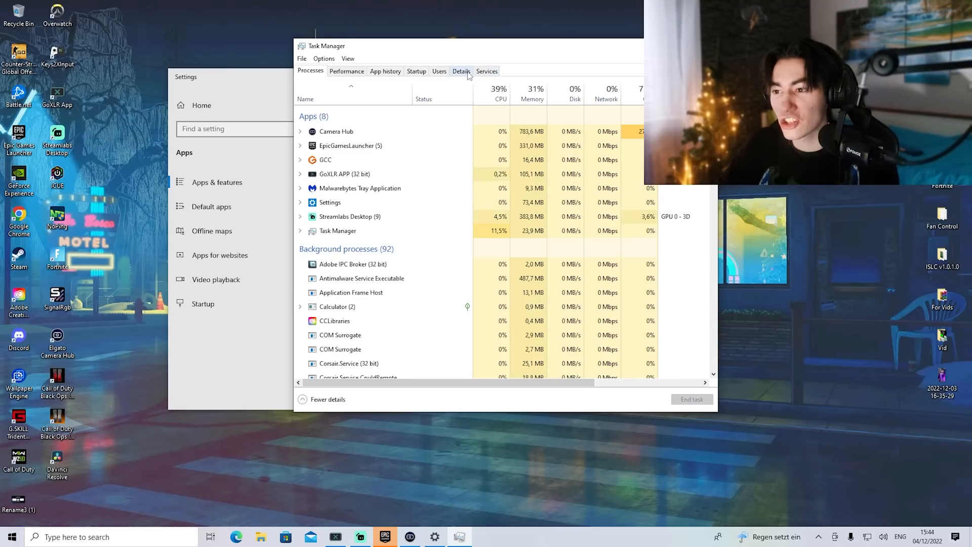
click(460, 71)
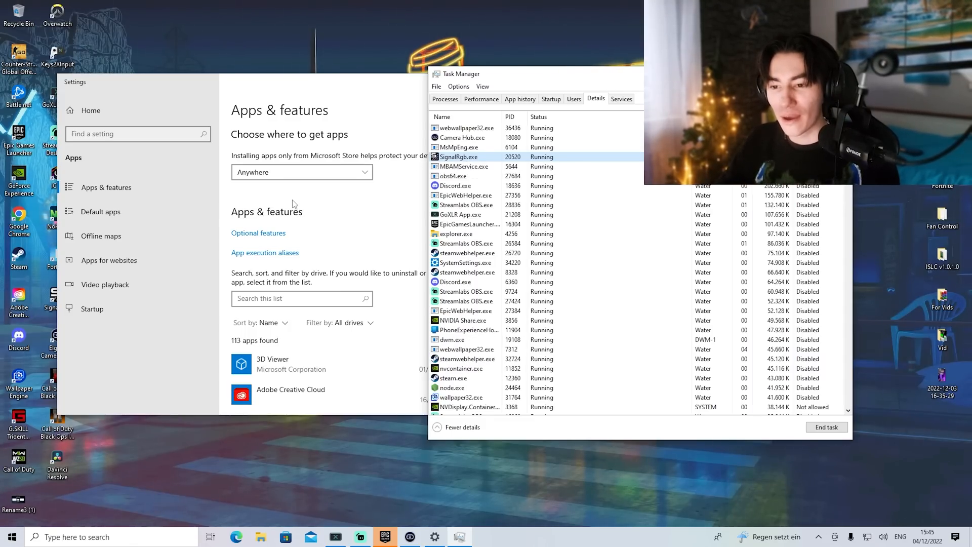
Step: Scroll through the lists, typing 'SIGNA' to search
scroll(down, 3)
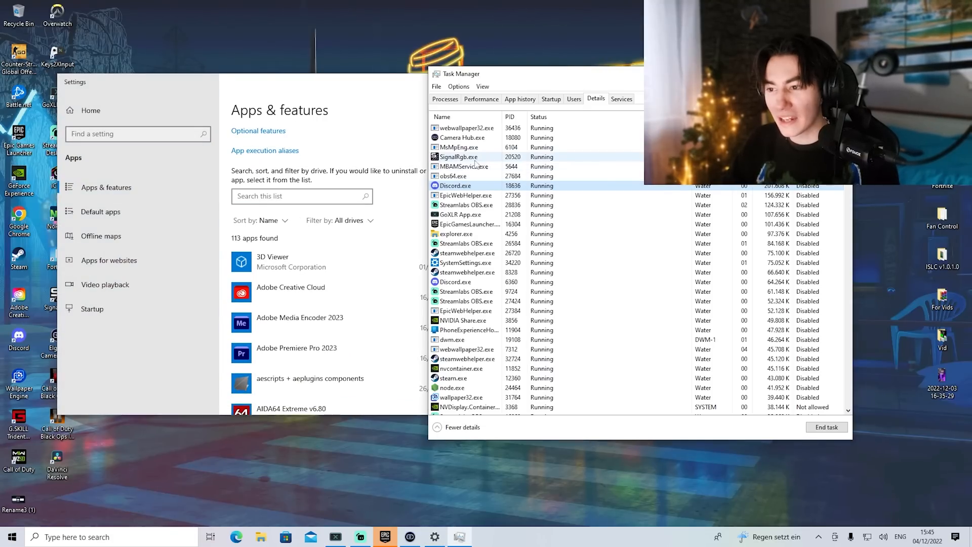
text(SIGNA)
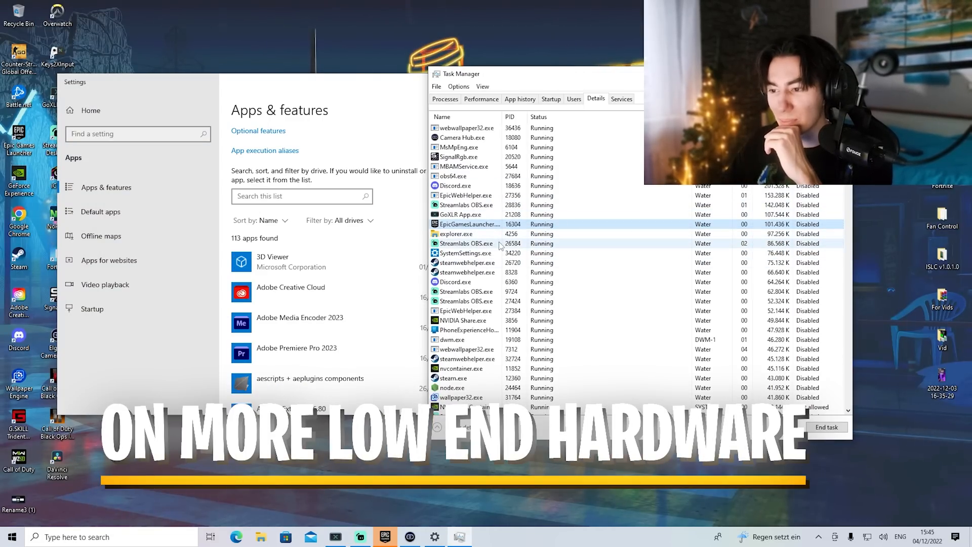
scroll(down, 3)
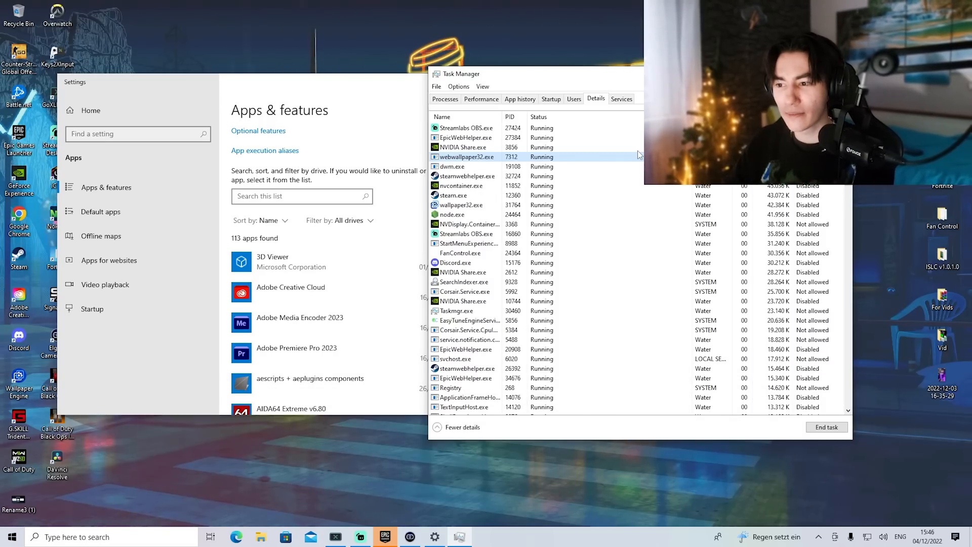
scroll(down, 3)
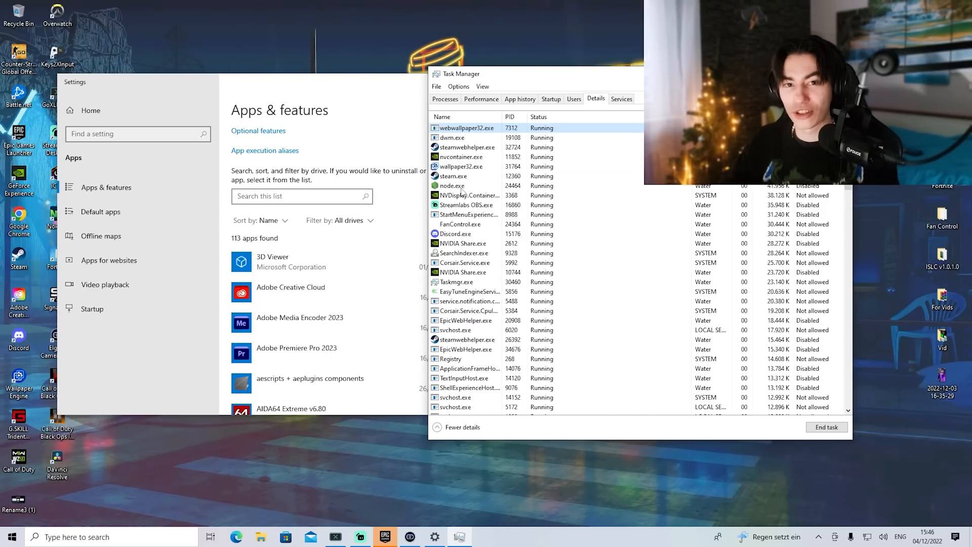
scroll(down, 3)
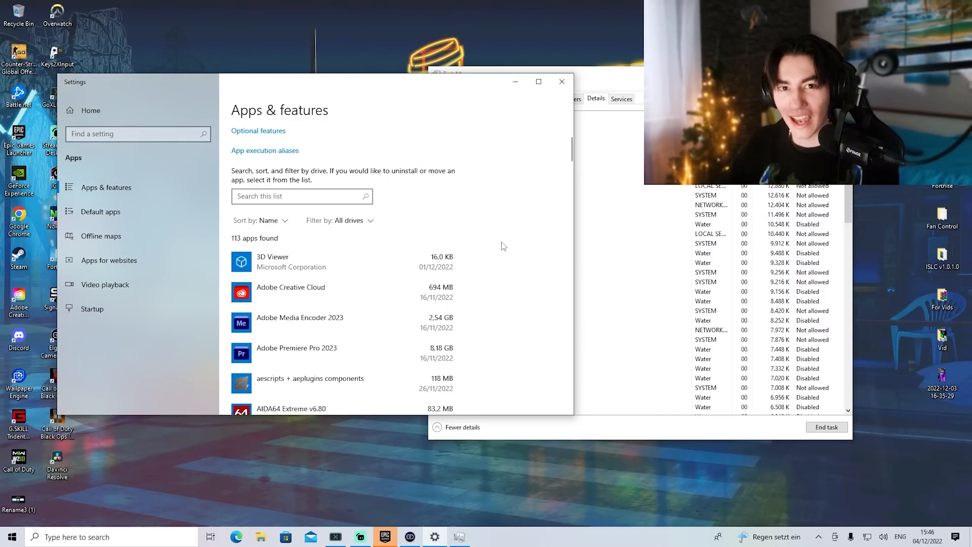
Step: Search 'msconfig' from the Start menu and launch System Configuration
click(11, 535)
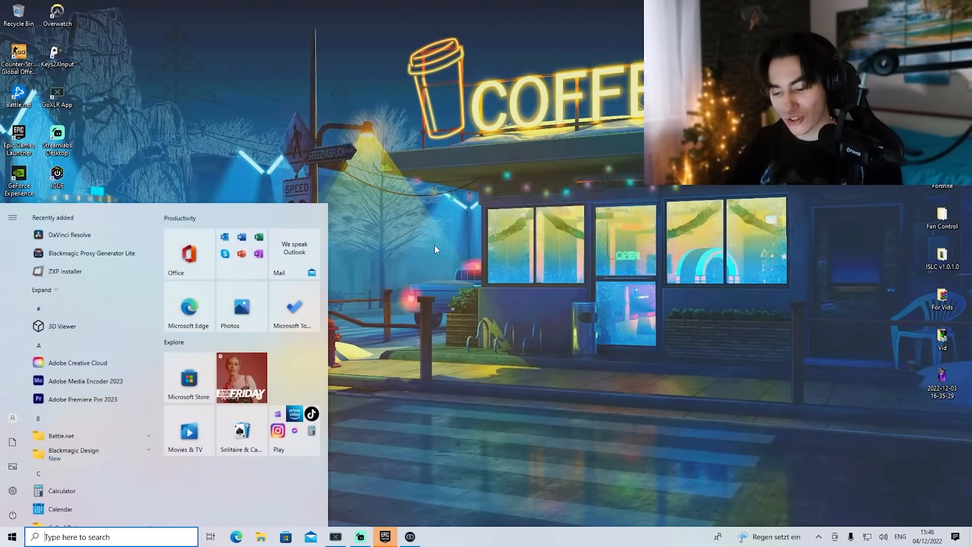
text(MSCONFI)
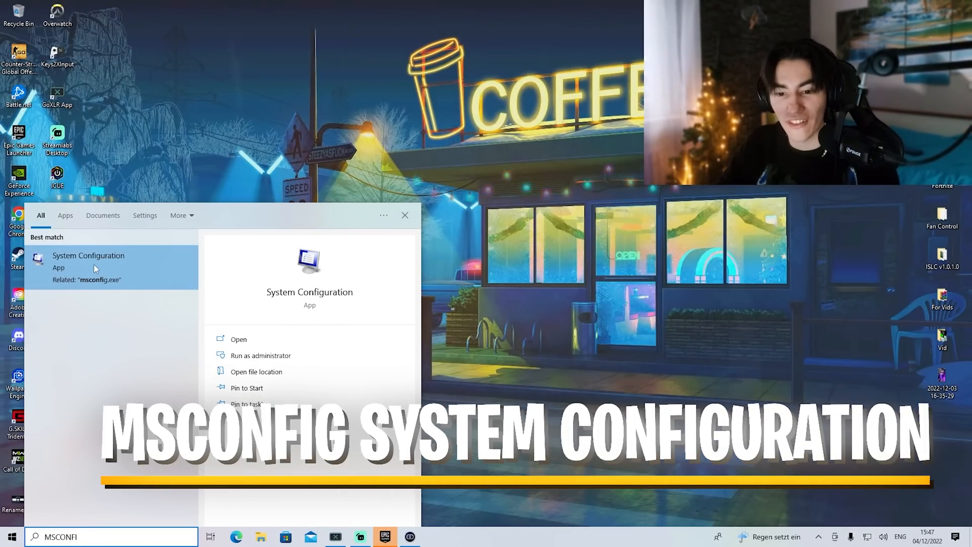
click(238, 339)
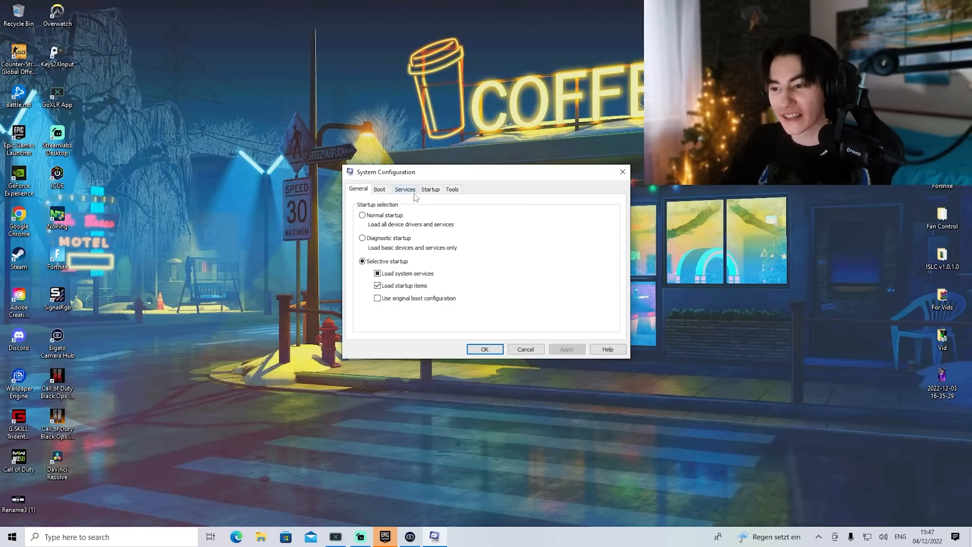
Step: Show the Services tab and hide all Microsoft services
click(404, 189)
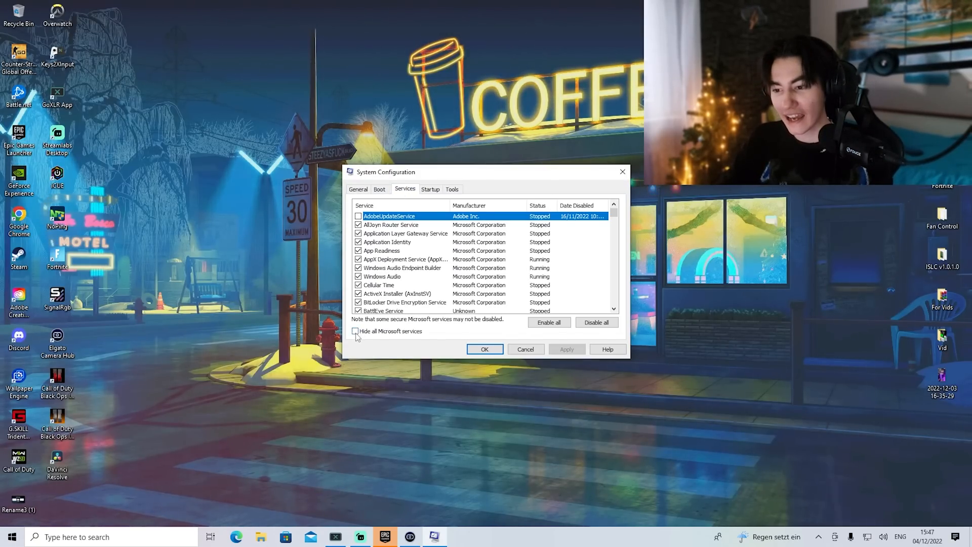
click(357, 330)
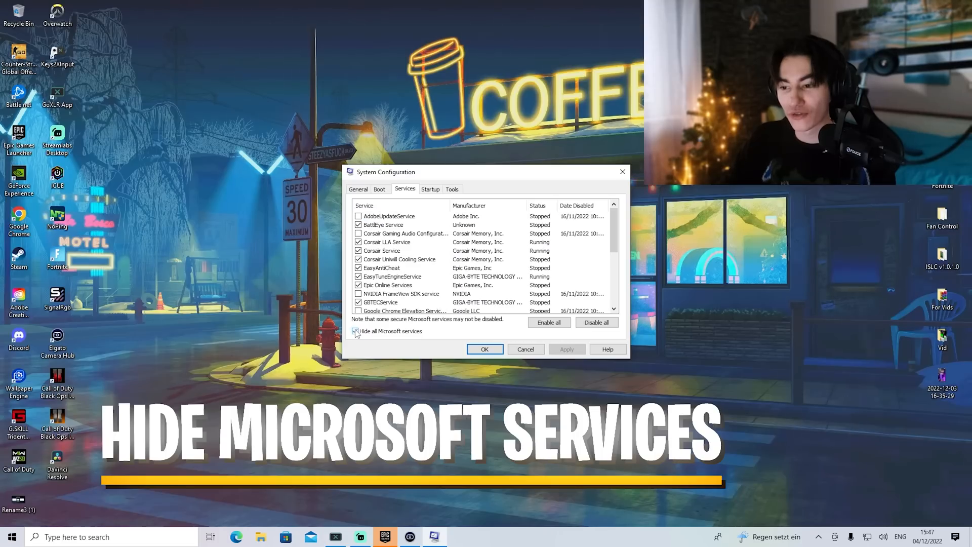
click(356, 331)
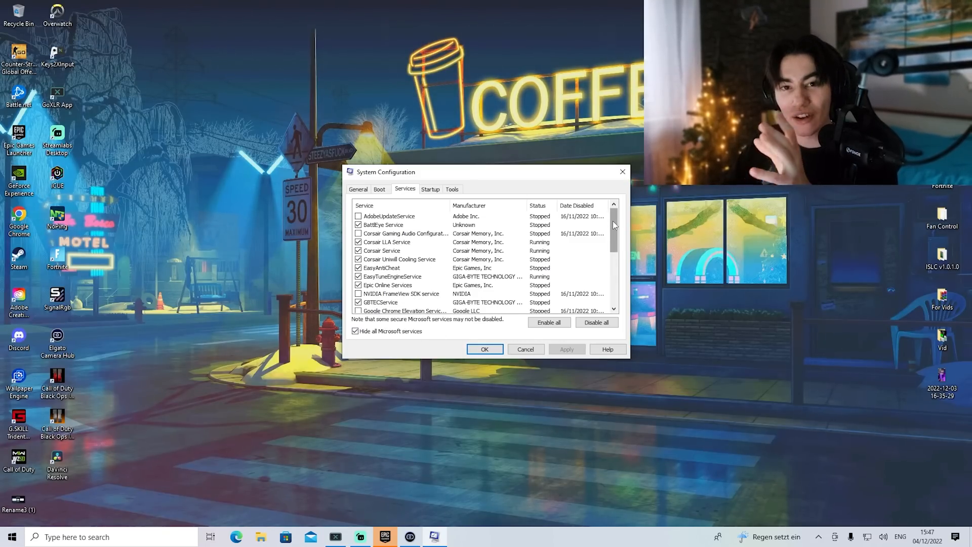
Step: Untick unneeded third-party services such as Corsair Uninstall Cooling Service
scroll(down, 3)
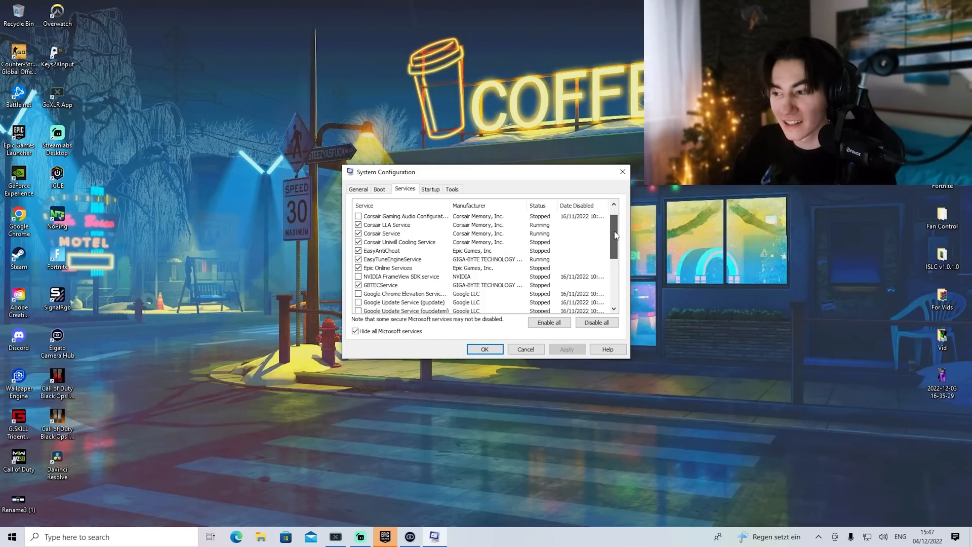
scroll(down, 3)
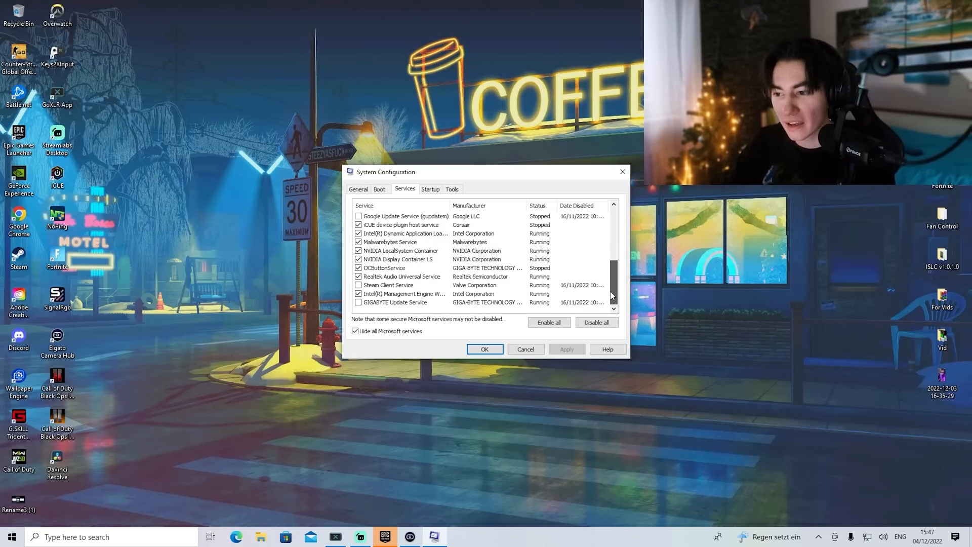
scroll(up, 3)
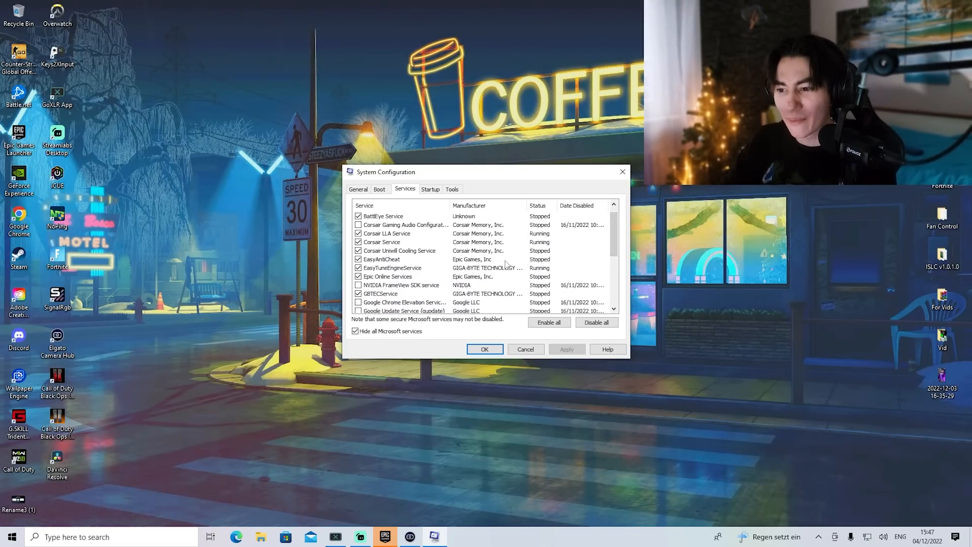
click(400, 250)
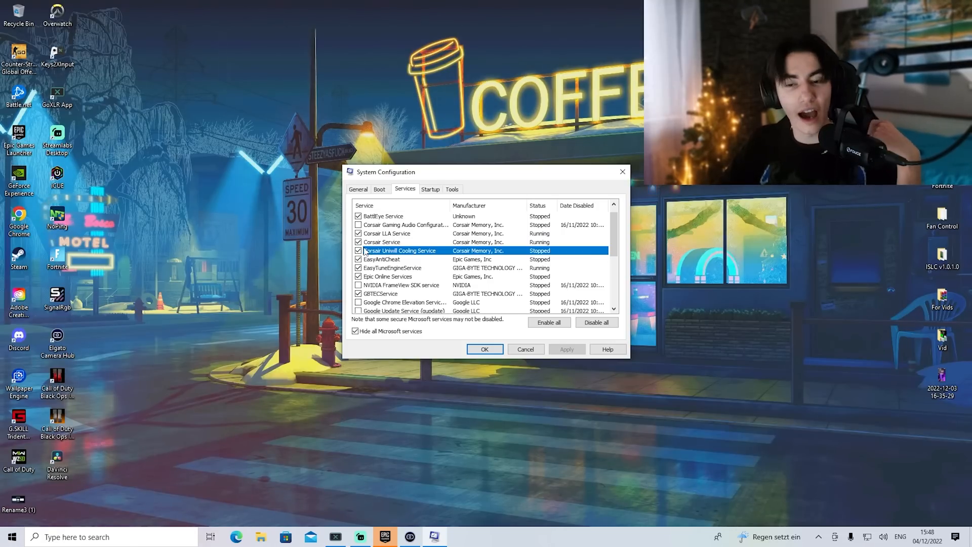
click(359, 242)
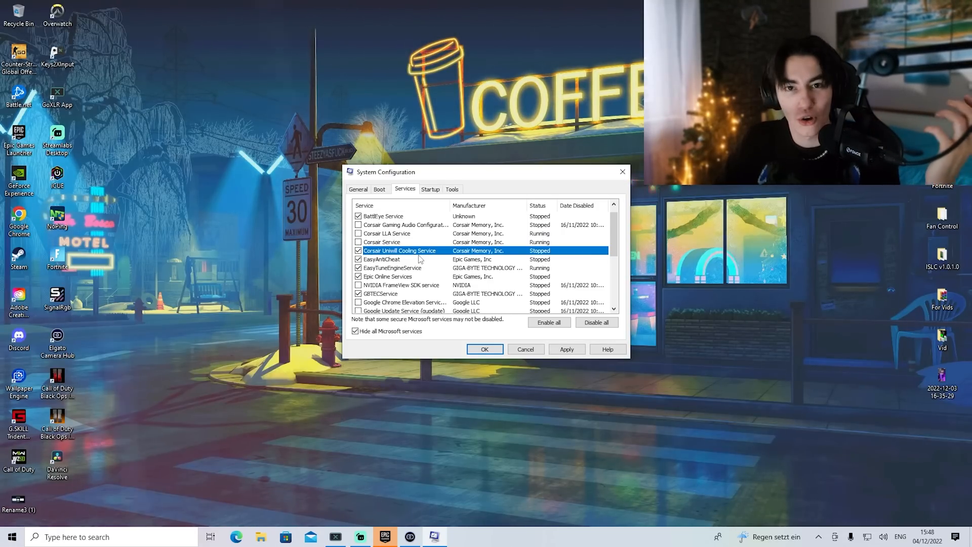
mouse_move(560, 185)
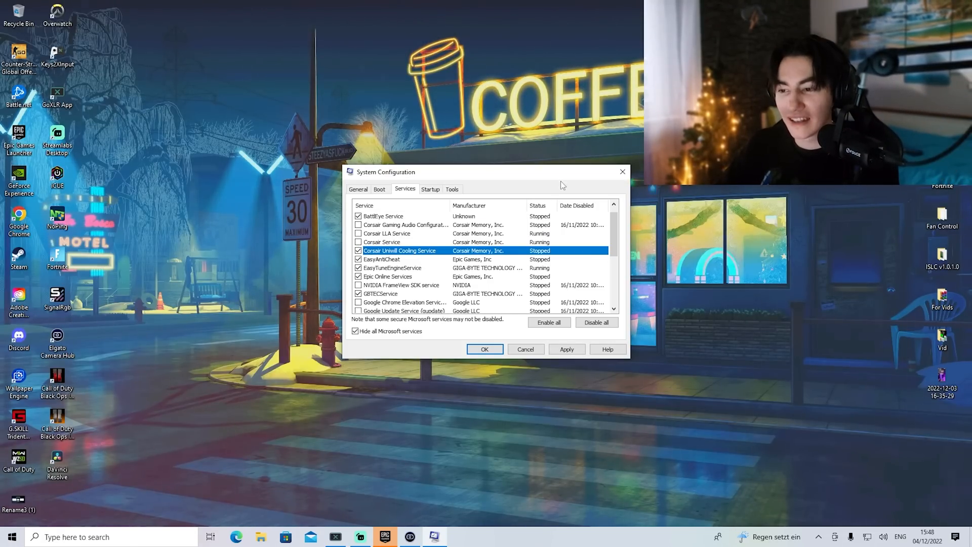
scroll(down, 3)
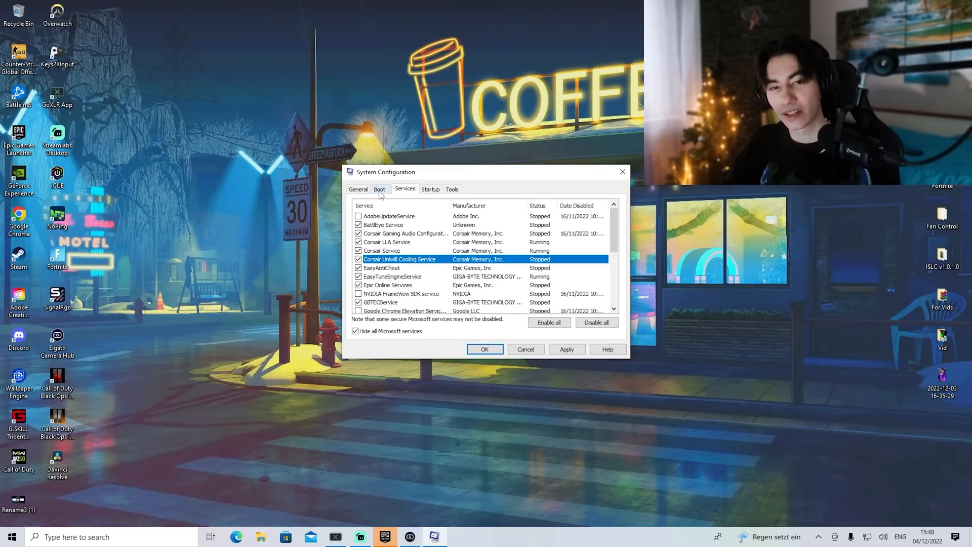
Step: Set boot to use 32 processors, apply the configuration, and exit without restarting
click(379, 189)
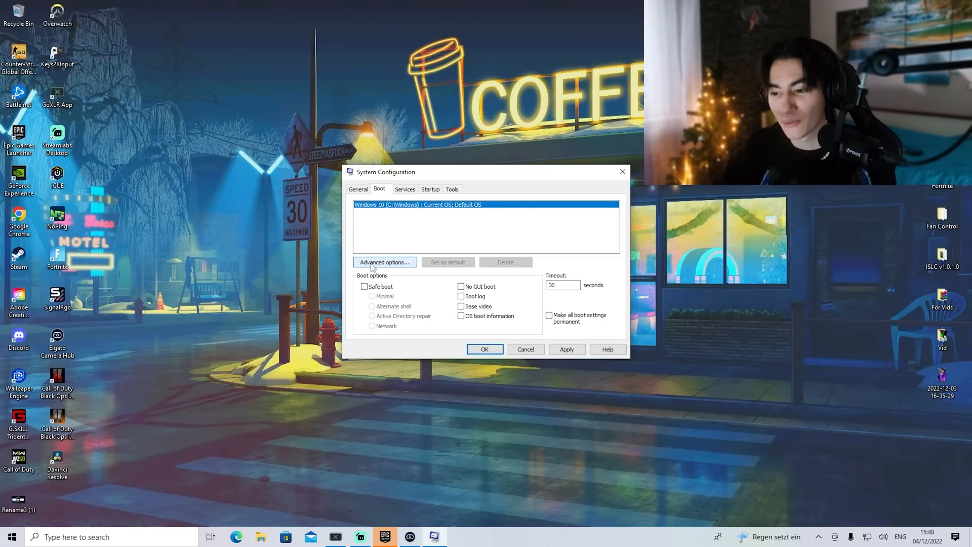
click(384, 261)
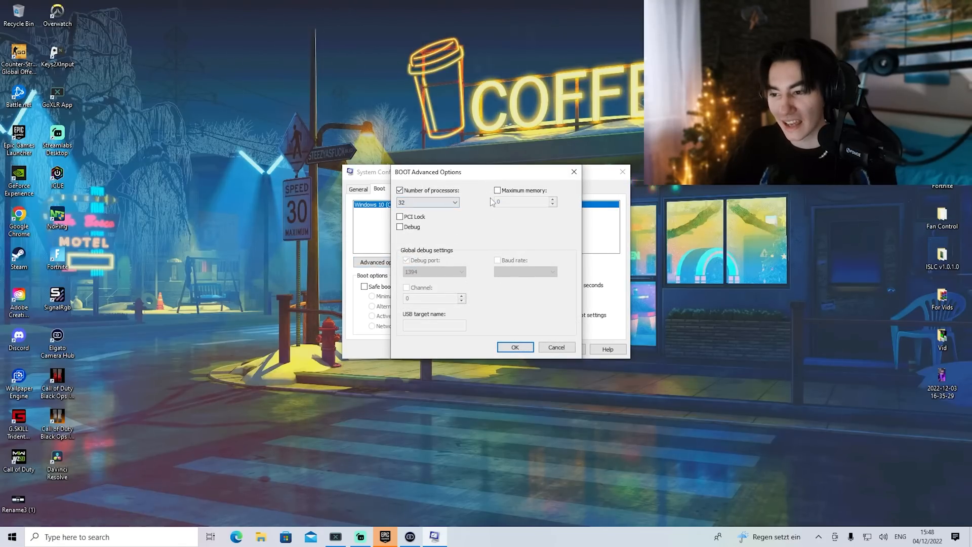
mouse_move(464, 223)
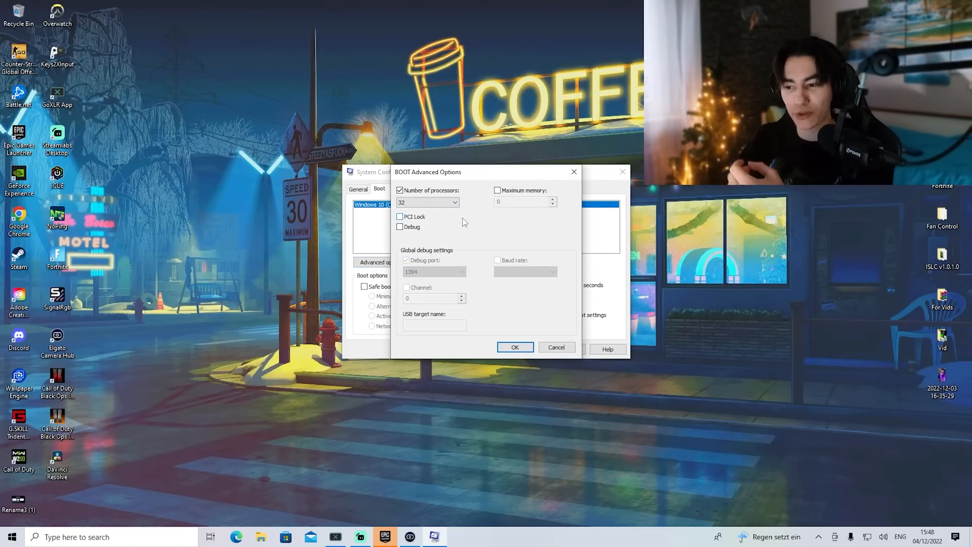
click(427, 202)
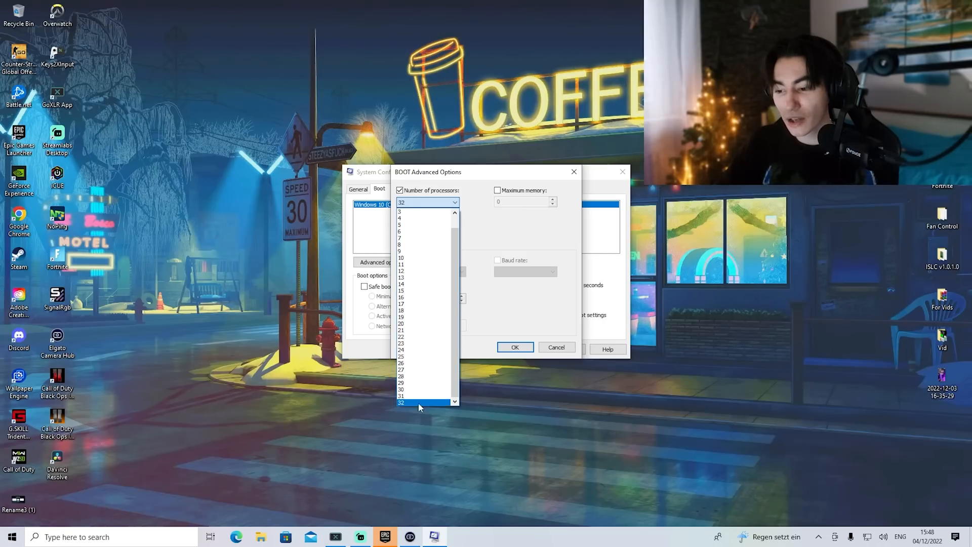
mouse_move(483, 359)
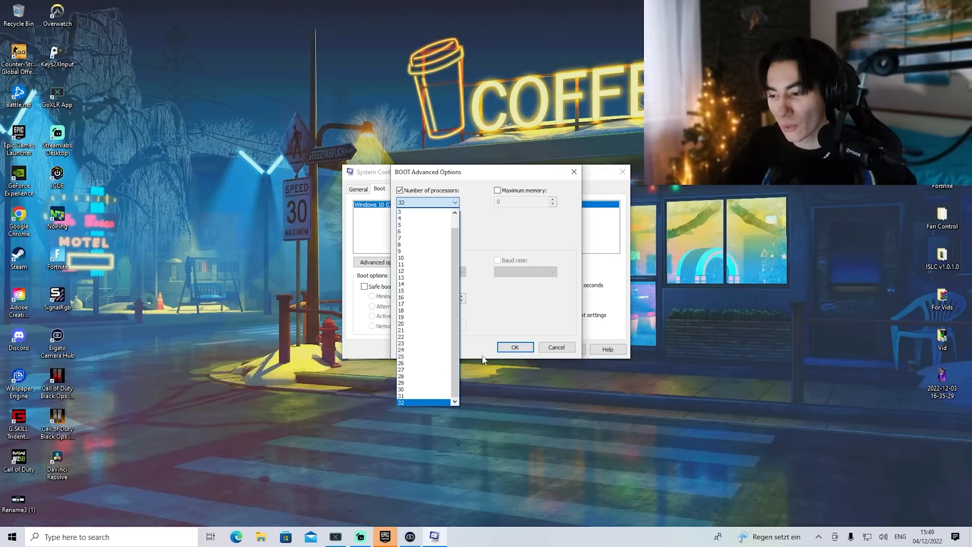
click(514, 346)
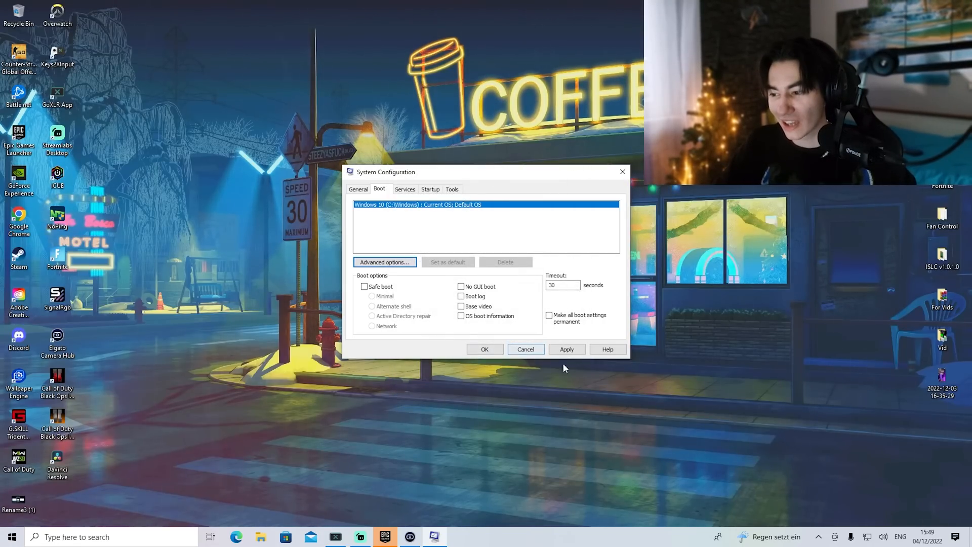
click(485, 349)
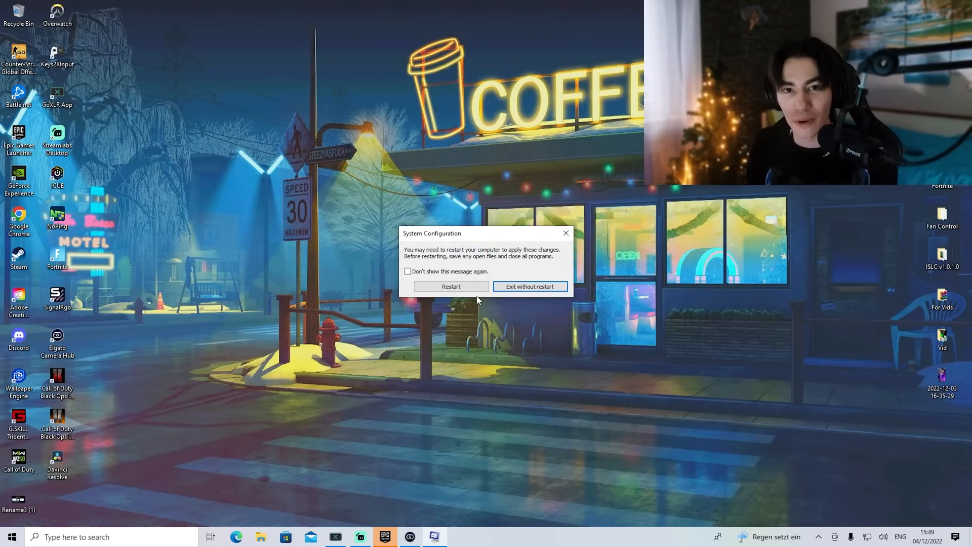
click(530, 286)
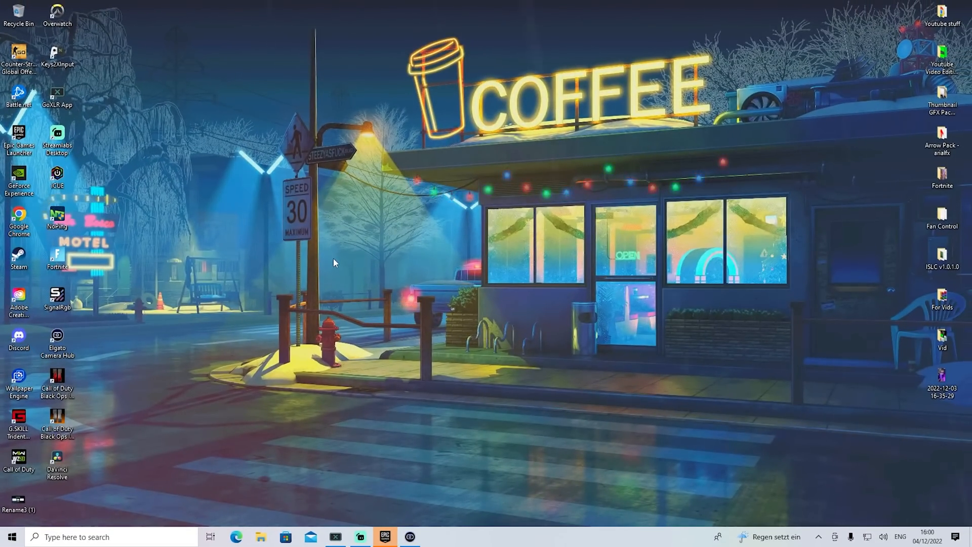
Step: Open C:\Windows\Prefetch from the Run box, granting folder access
key(win+r)
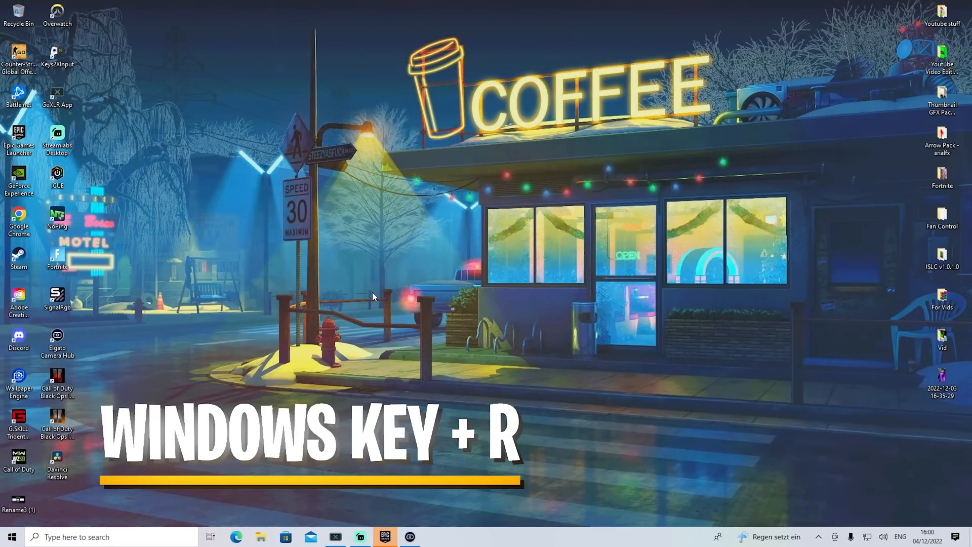
key(win+r)
text(p)
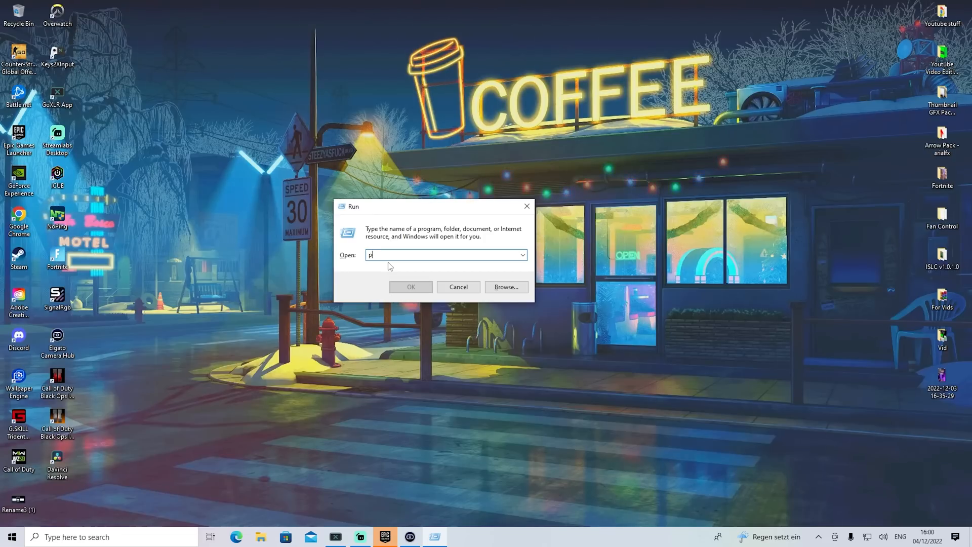
text(refetch)
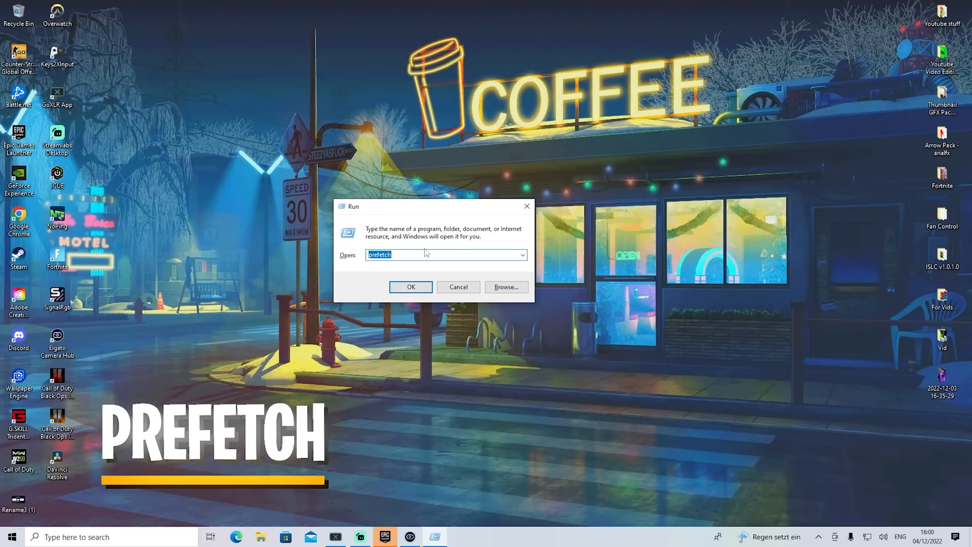
click(410, 286)
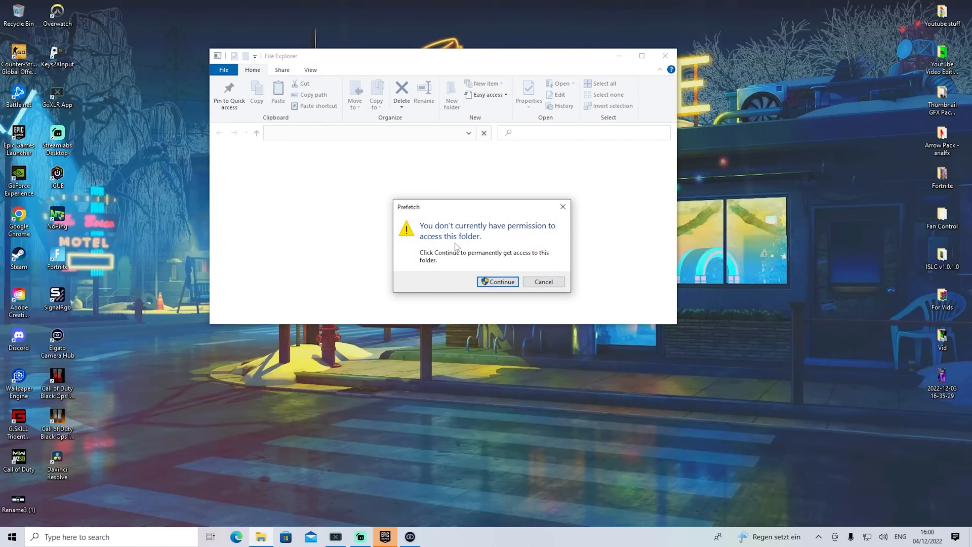
mouse_move(504, 242)
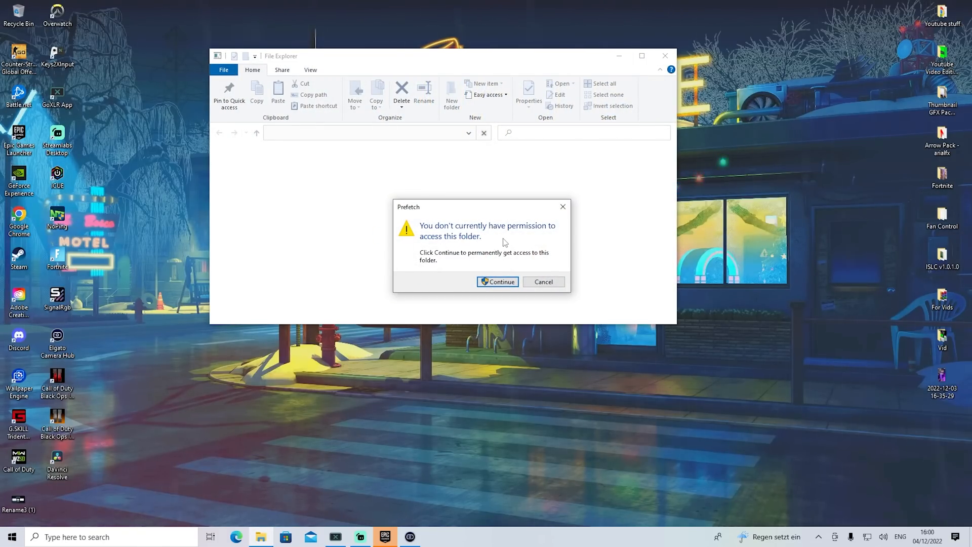
click(501, 281)
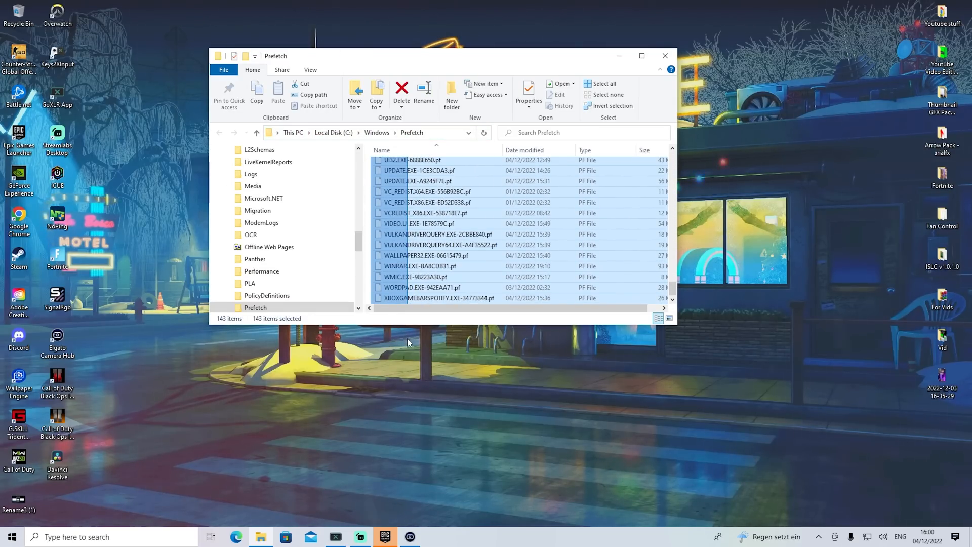
Step: Delete all Prefetch files and close the folder
click(401, 93)
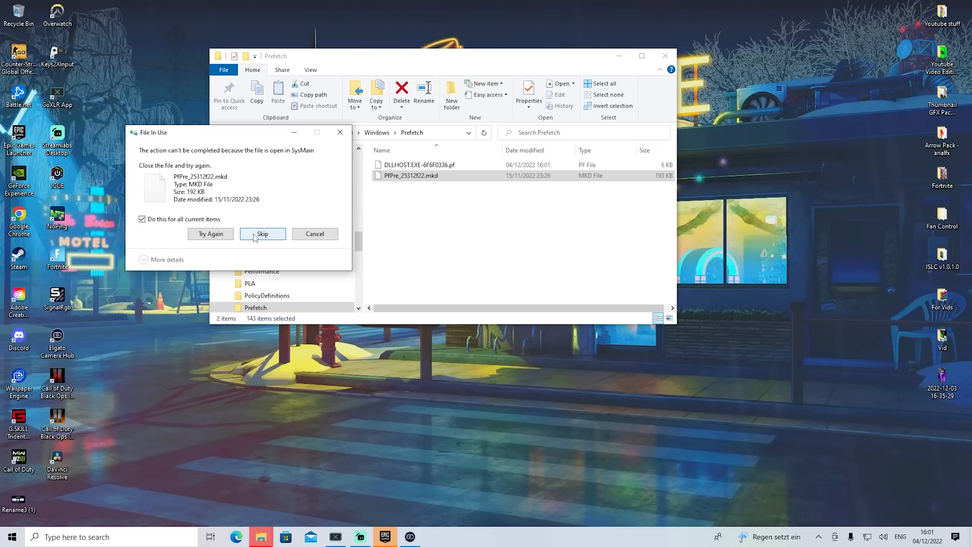
click(262, 234)
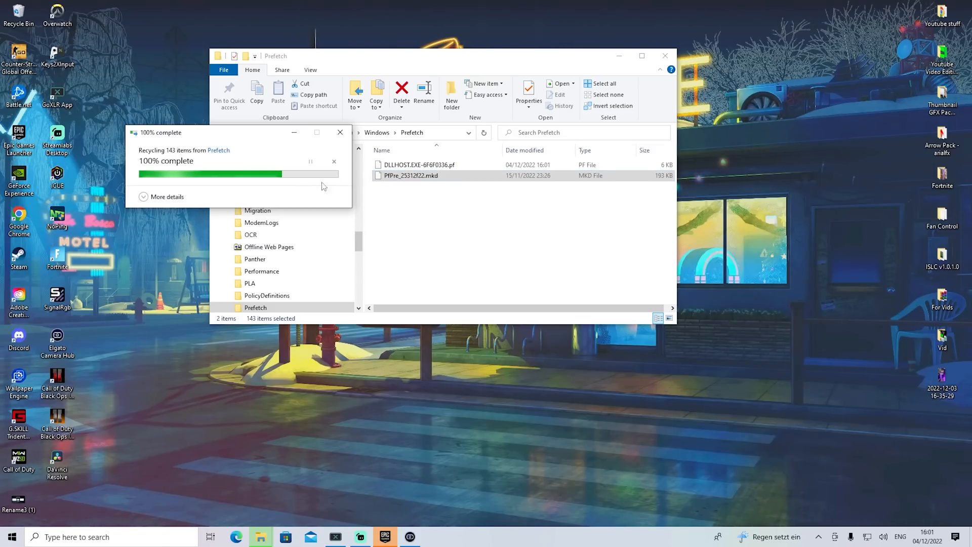
click(665, 56)
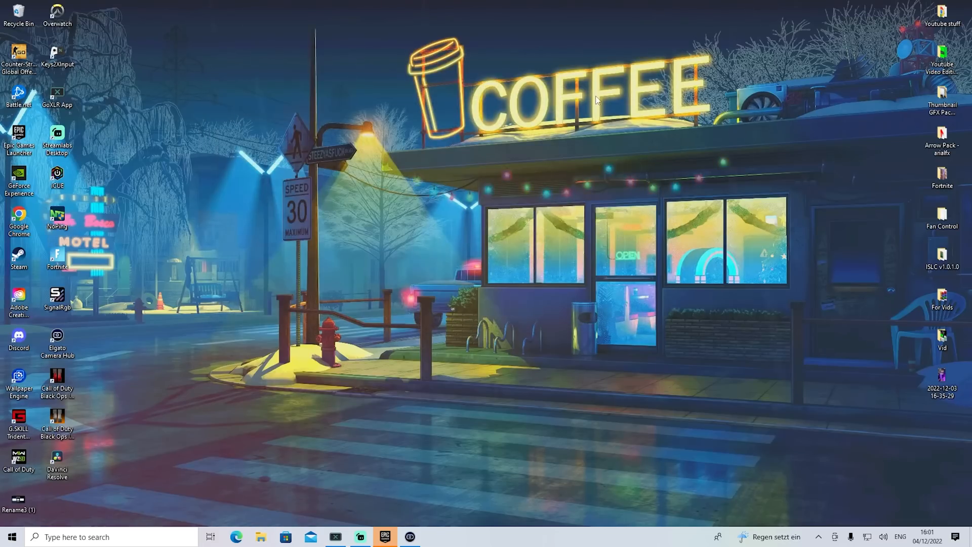
Step: Open the %temp% folder, delete its files, skip in-use ones, and confirm permanent deletion
click(9, 536)
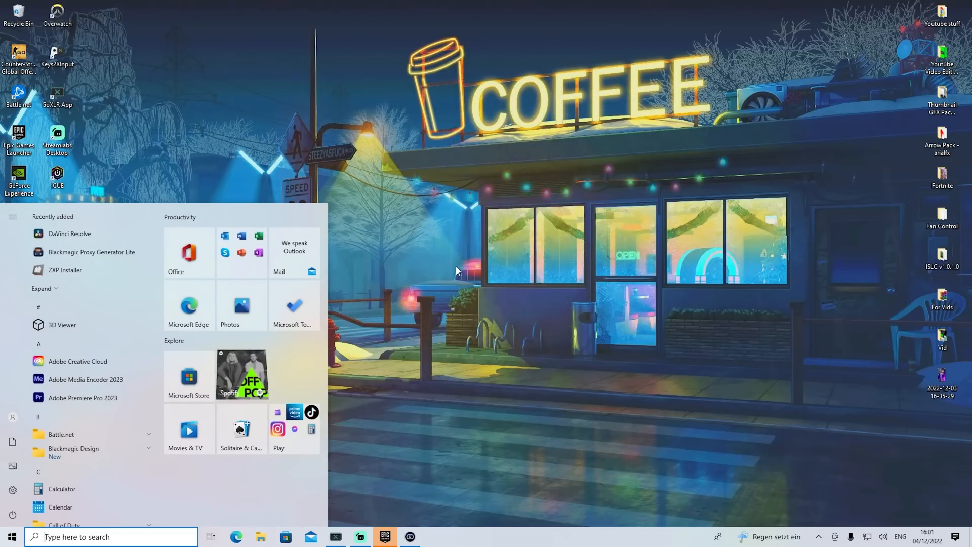
text(%temp%)
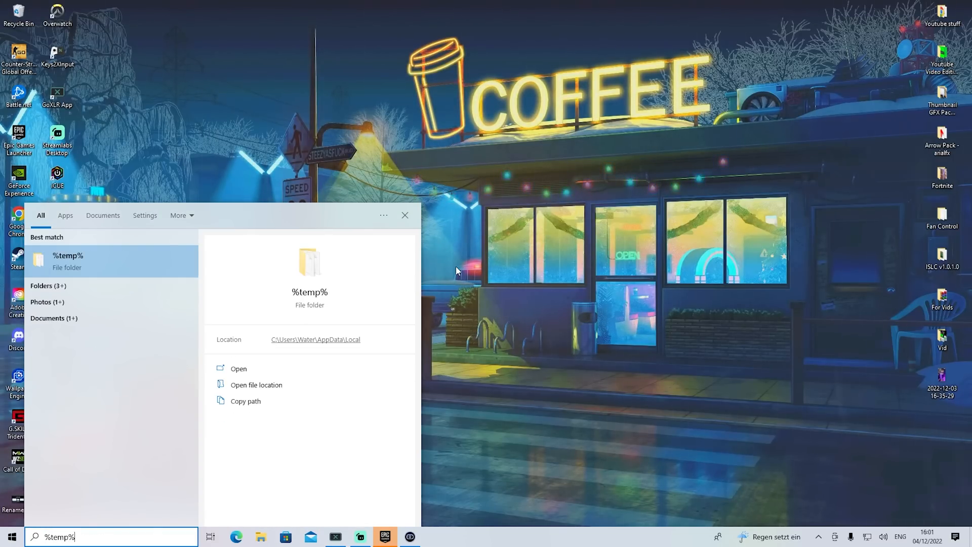
click(238, 368)
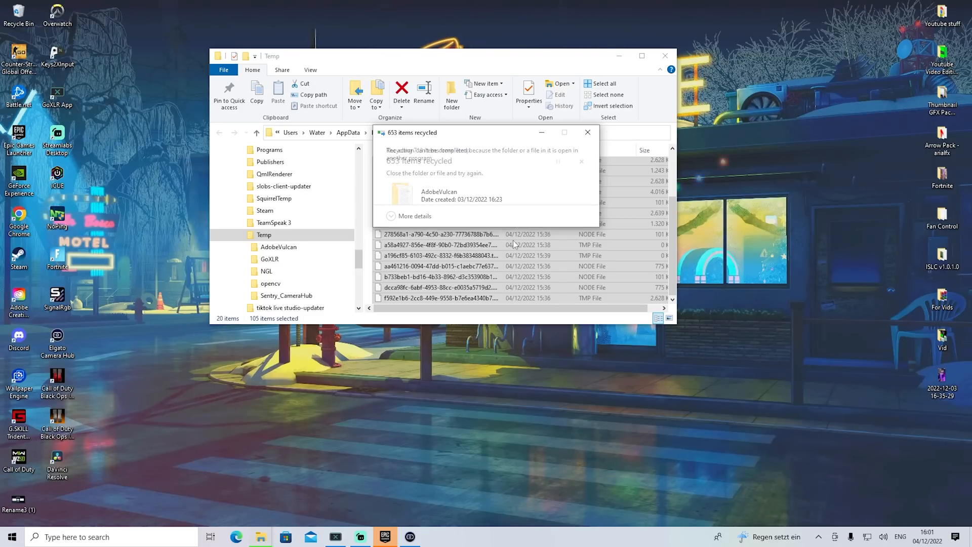
click(665, 56)
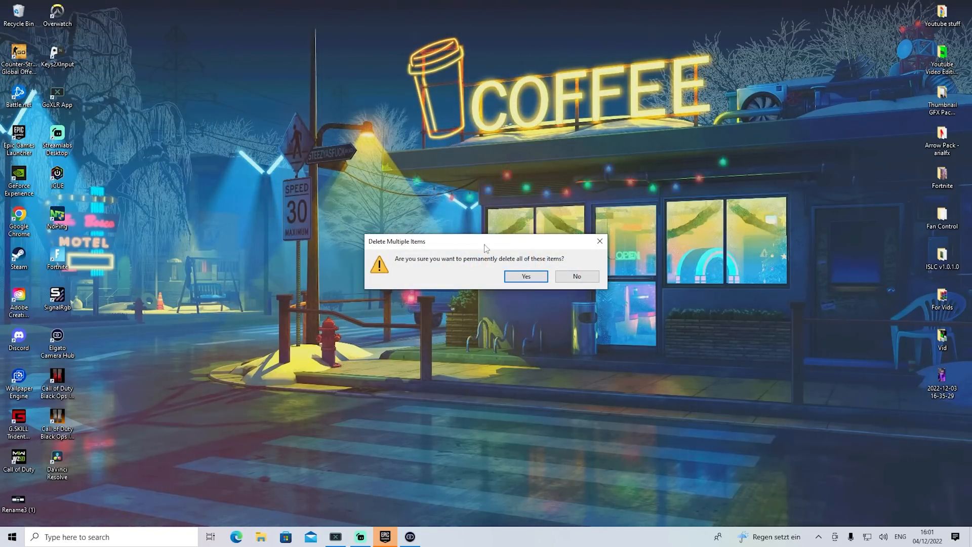
click(525, 276)
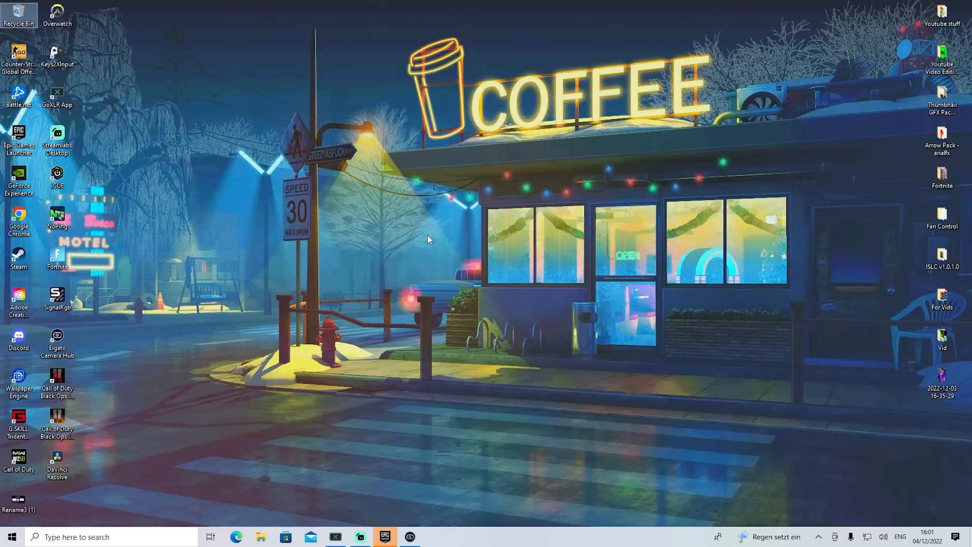
click(10, 536)
text(disk)
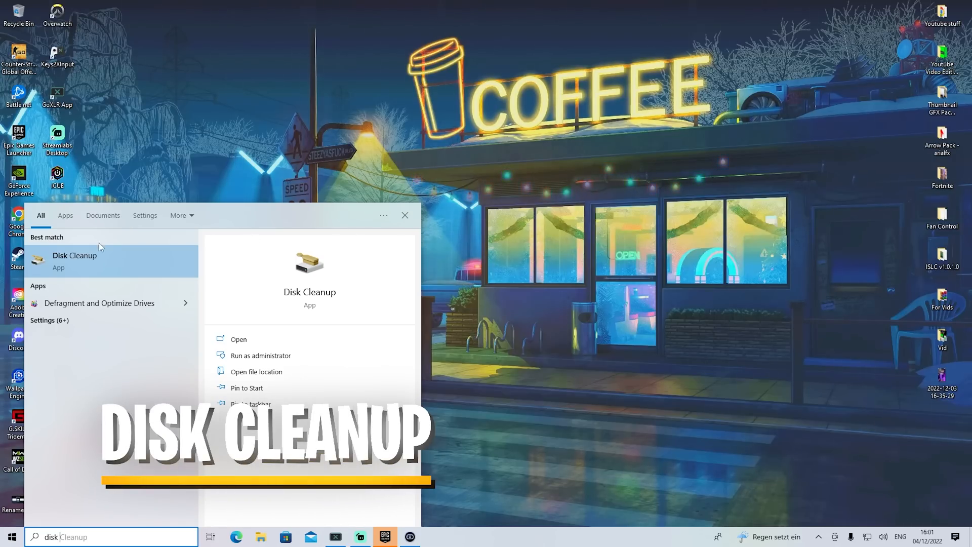
Step: Run Disk Cleanup on C: with DirectX Shader Cache and Delivery Optimization Files included
click(238, 339)
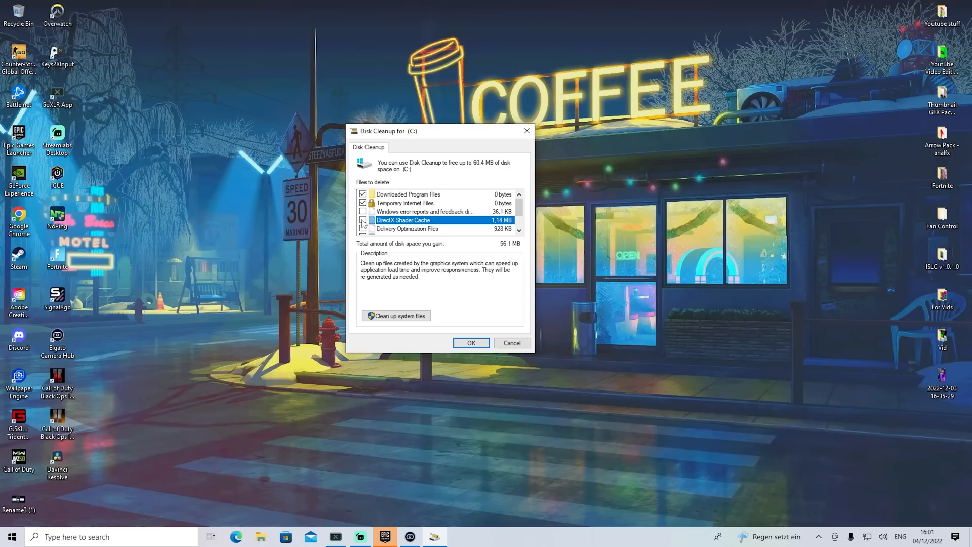
click(363, 220)
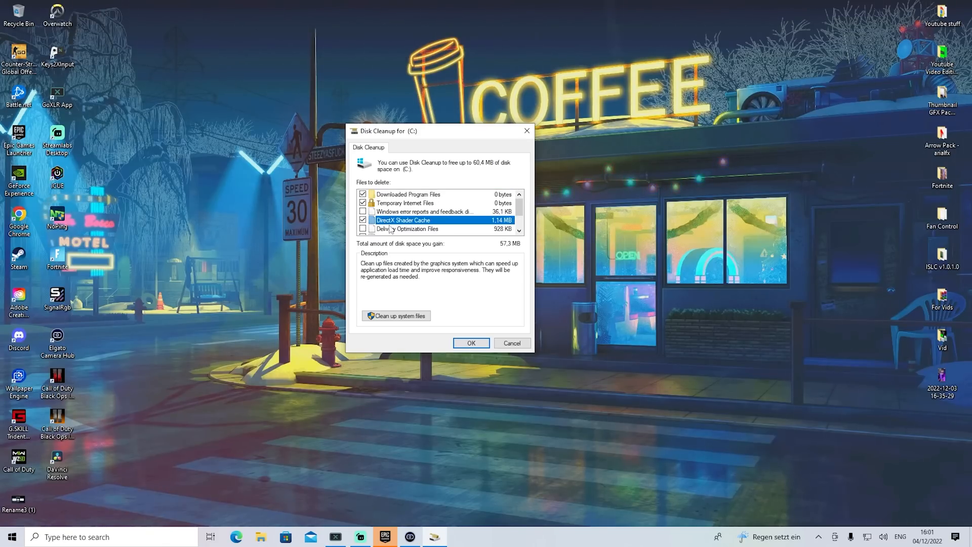
click(363, 229)
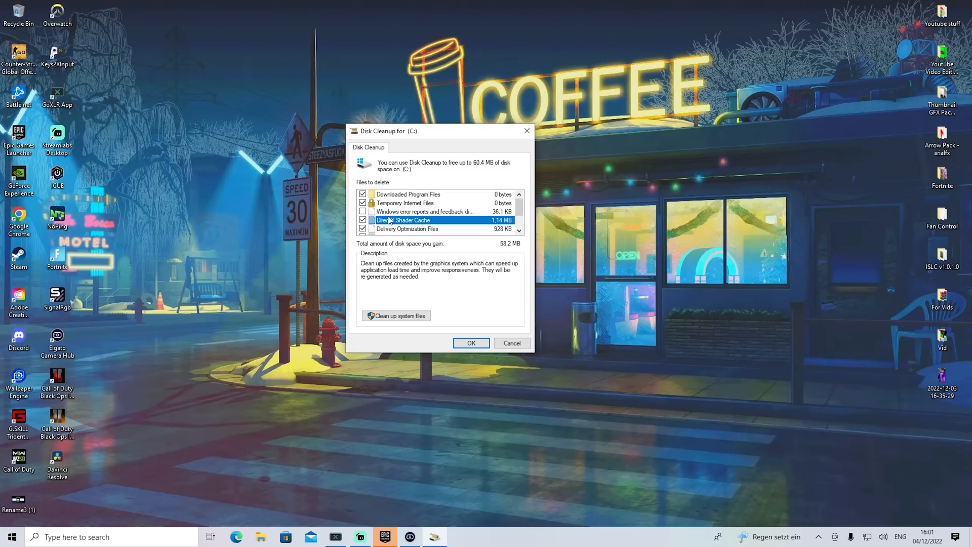
click(470, 342)
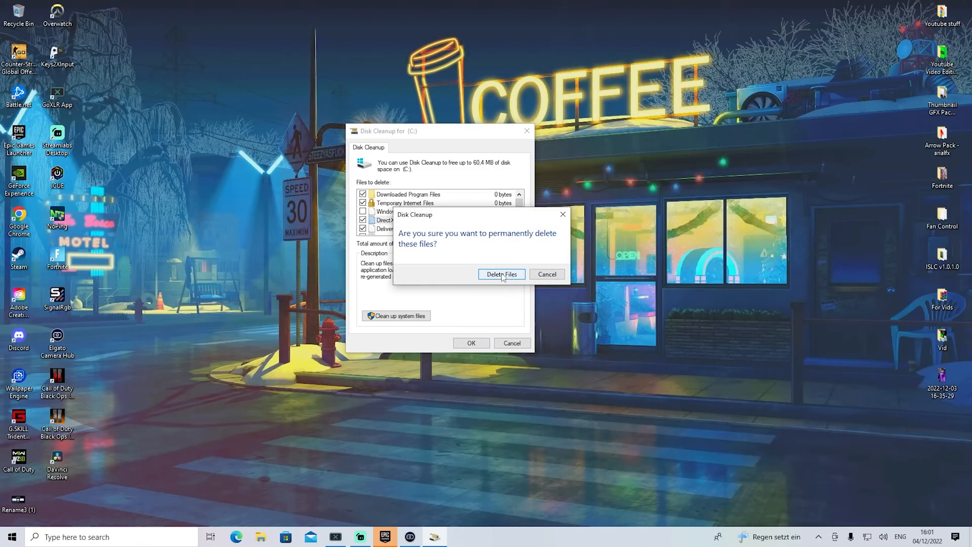
click(501, 274)
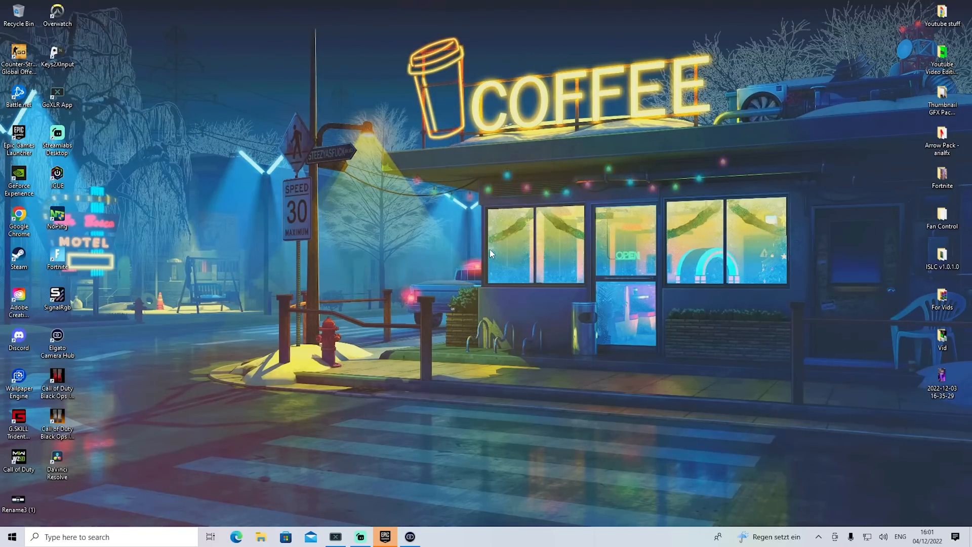
mouse_move(425, 329)
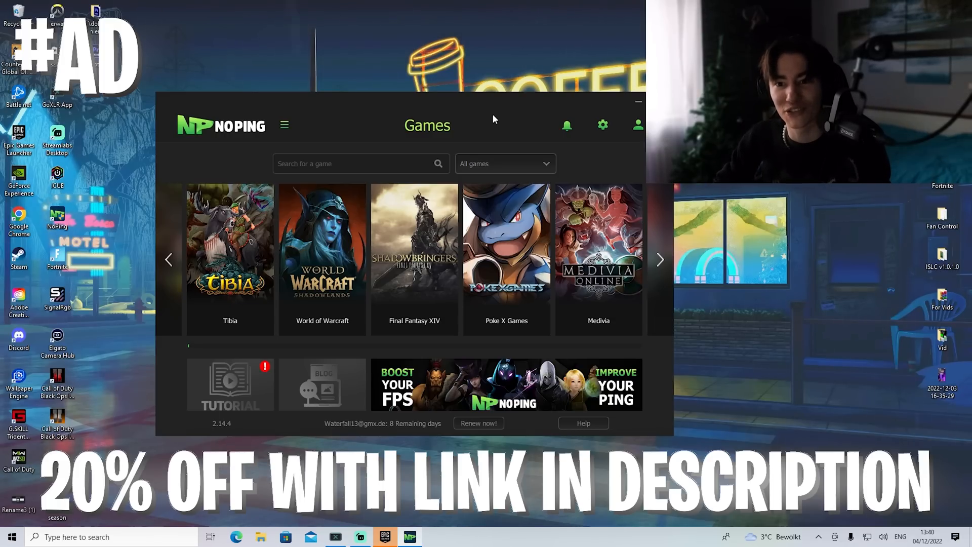
Step: Find Fortnite, pick the Netherlands 04 server, and start optimizing
text(fortn)
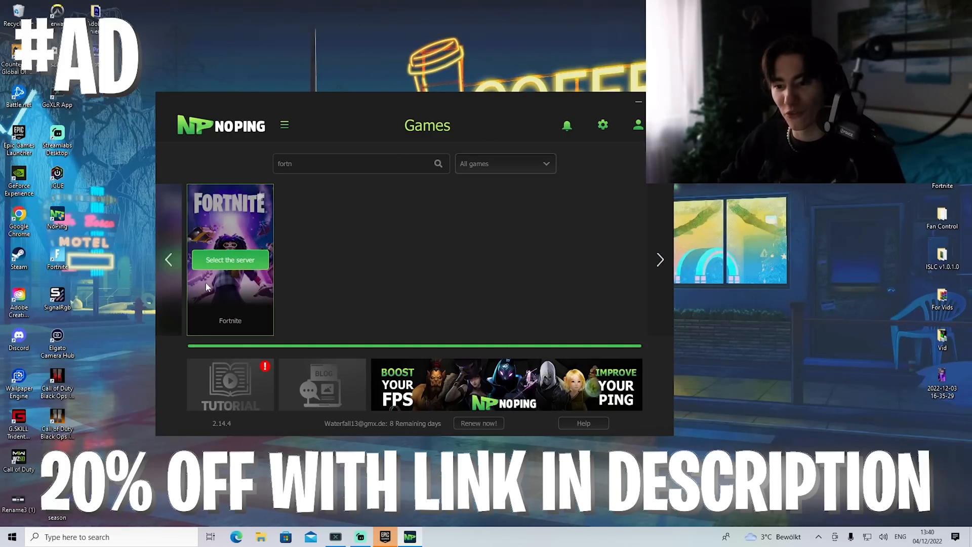
click(230, 260)
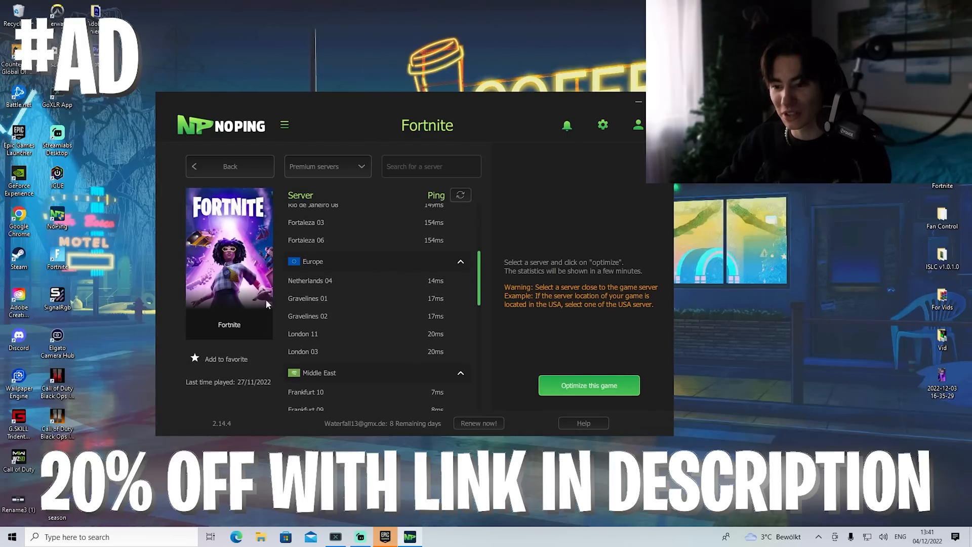
click(334, 280)
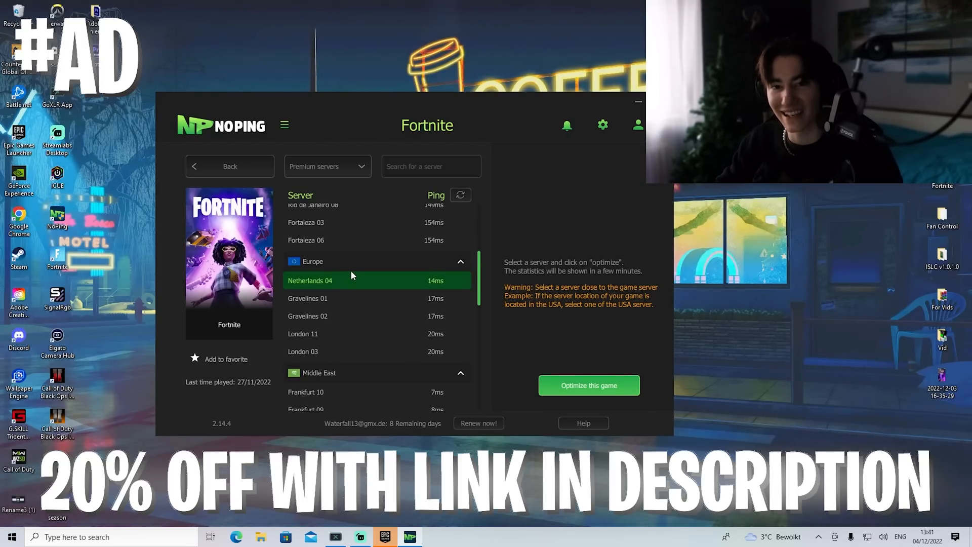
mouse_move(344, 353)
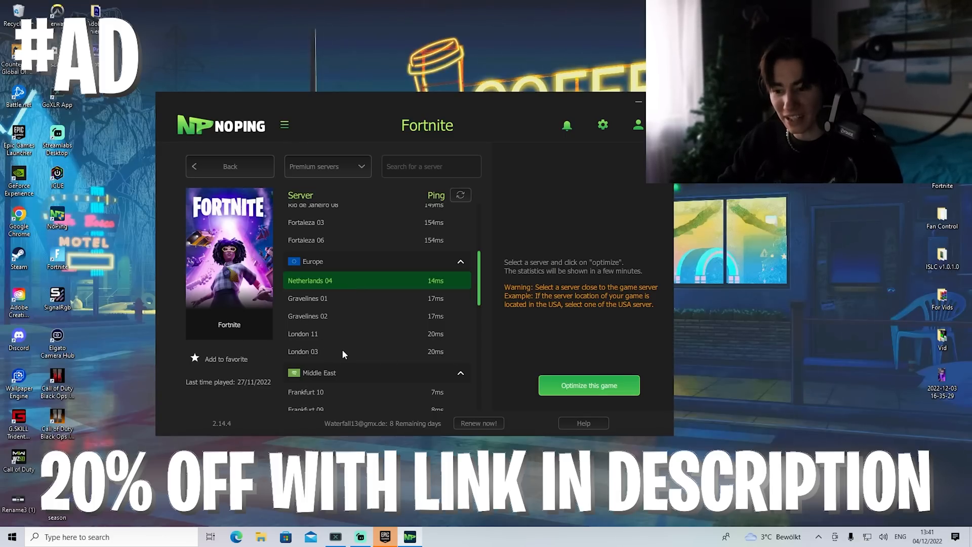
mouse_move(412, 356)
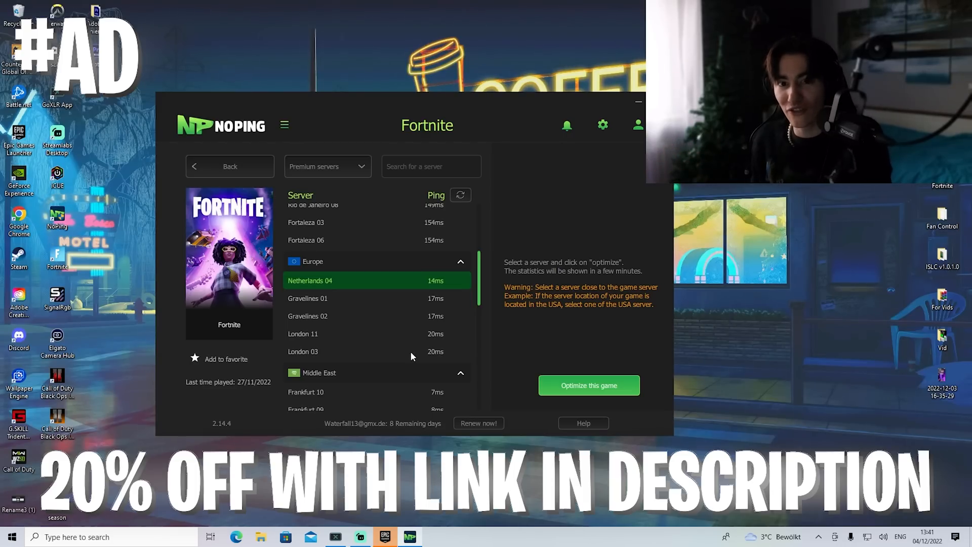
mouse_move(344, 279)
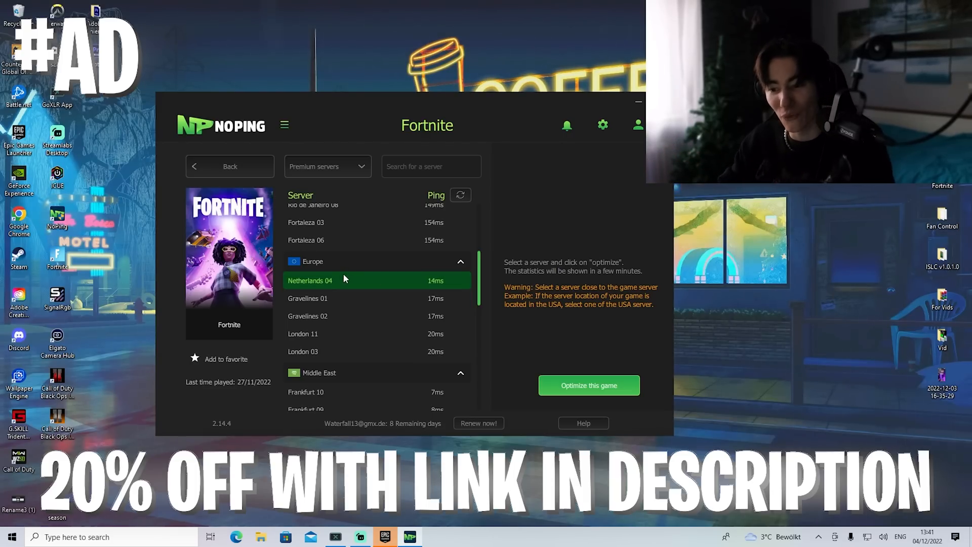
click(587, 385)
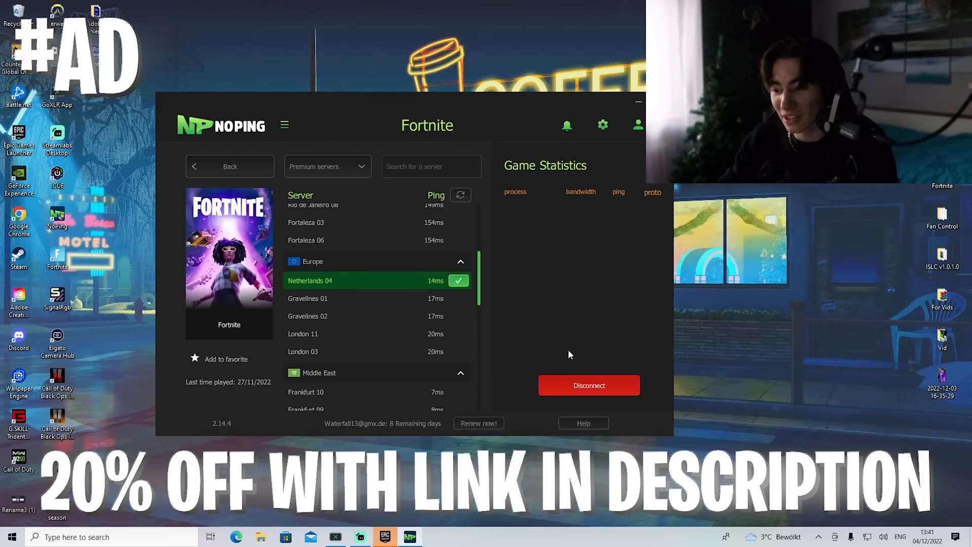
click(601, 125)
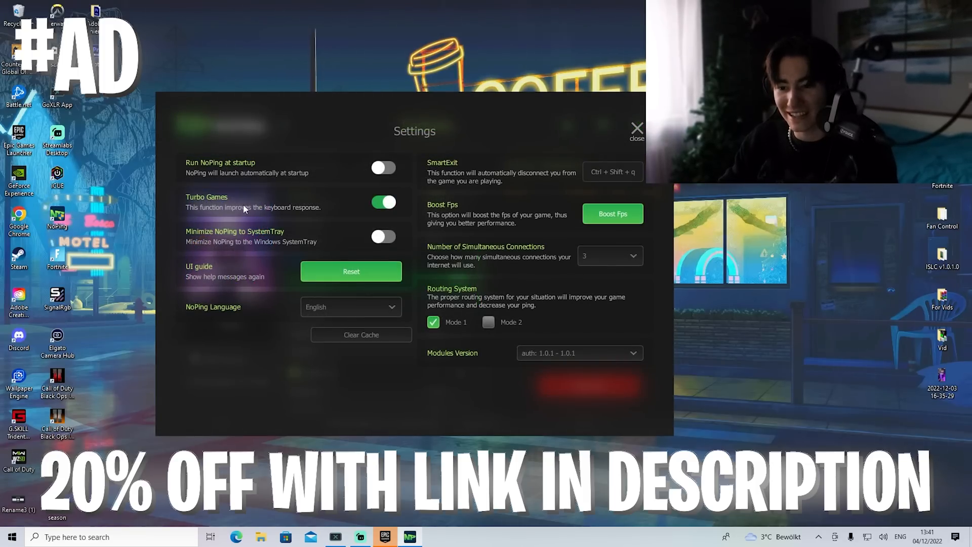
mouse_move(222, 212)
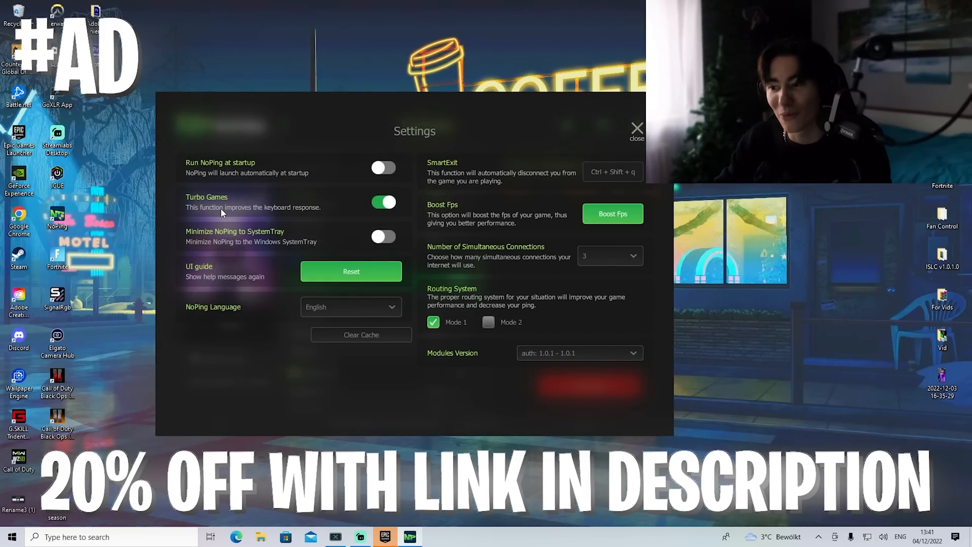
mouse_move(445, 237)
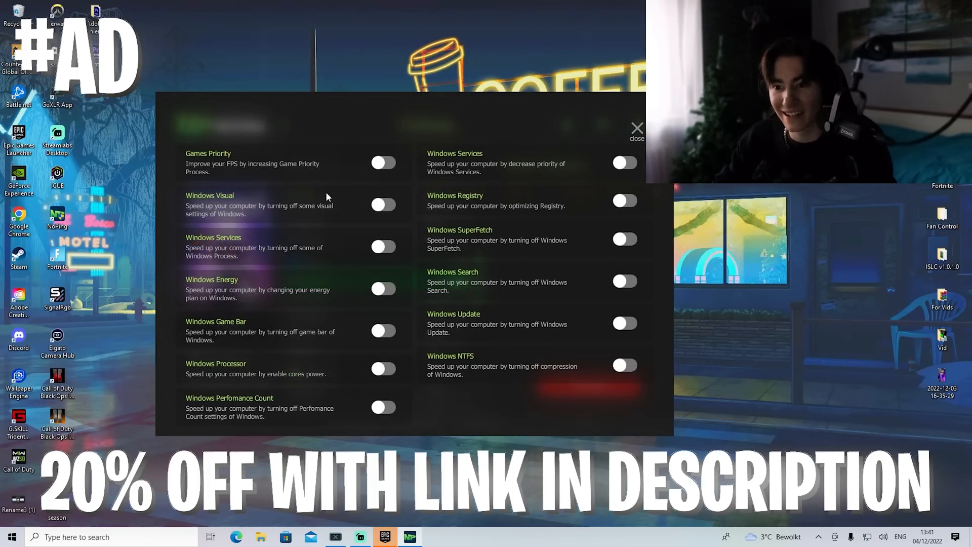
click(637, 130)
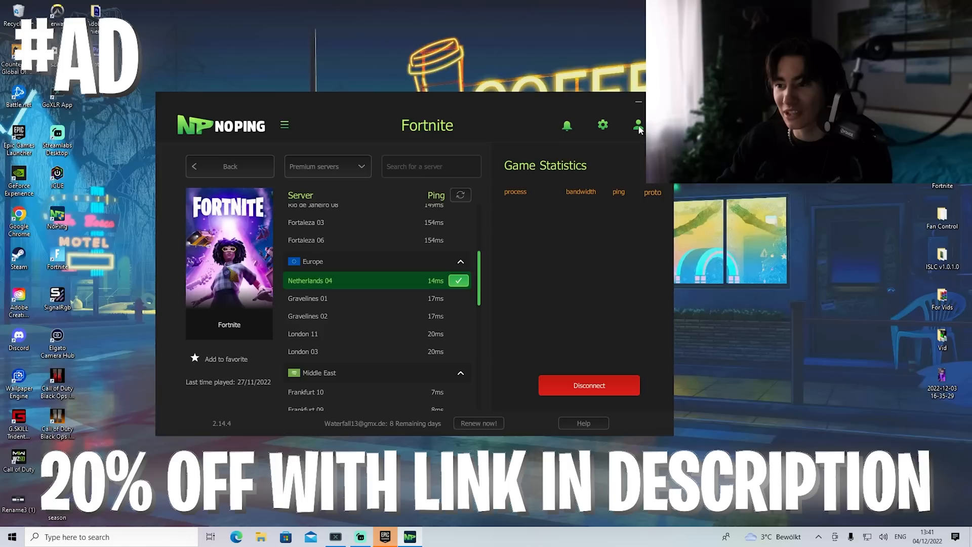
mouse_move(437, 144)
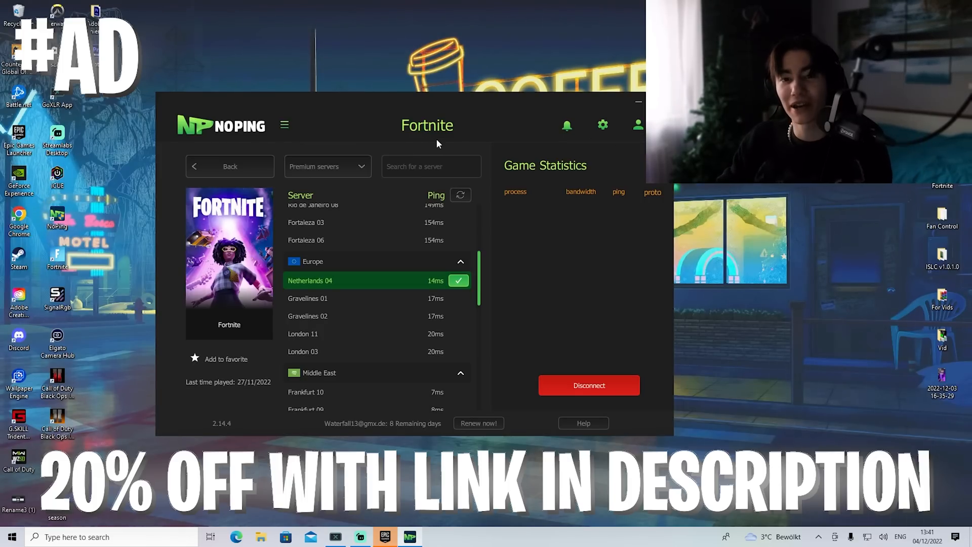